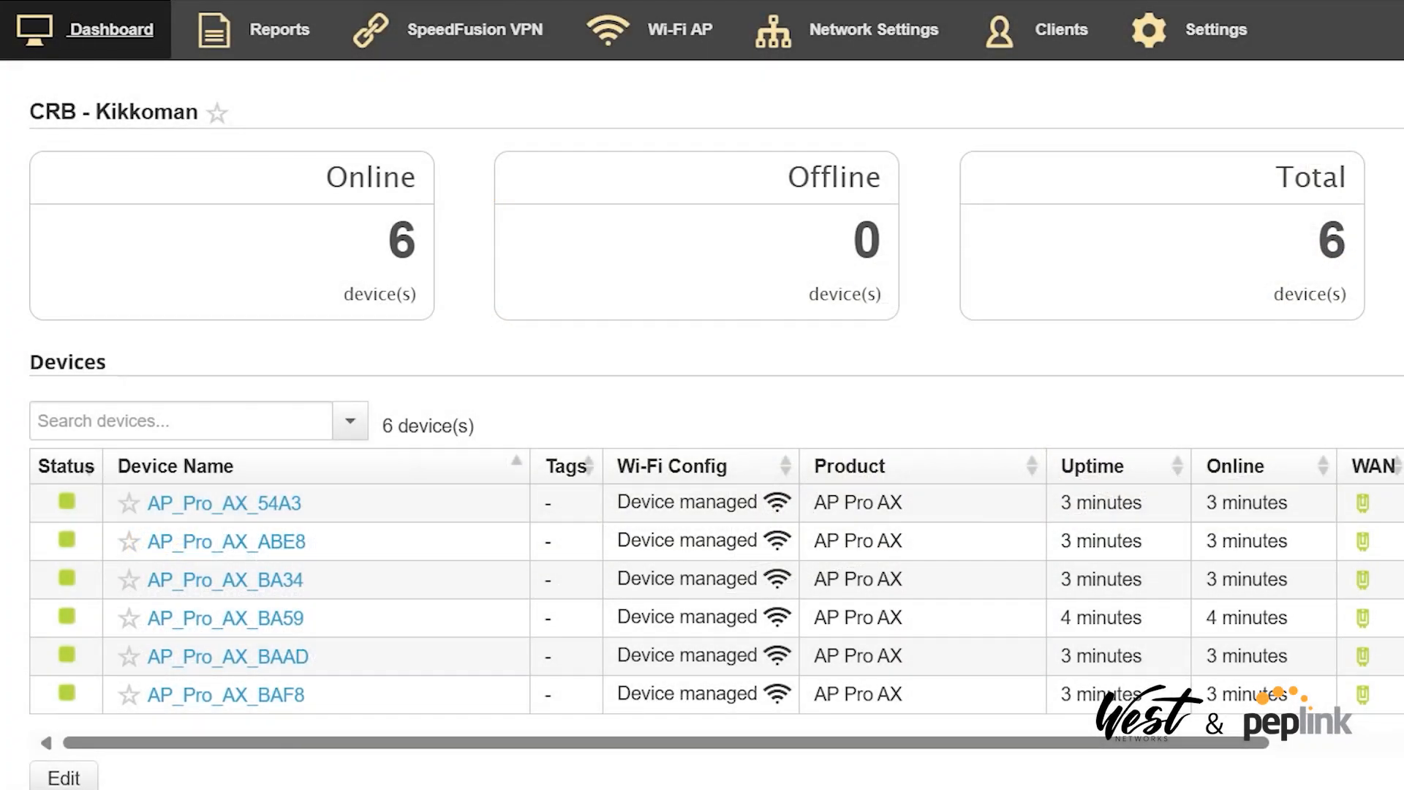
mouse_move(322, 518)
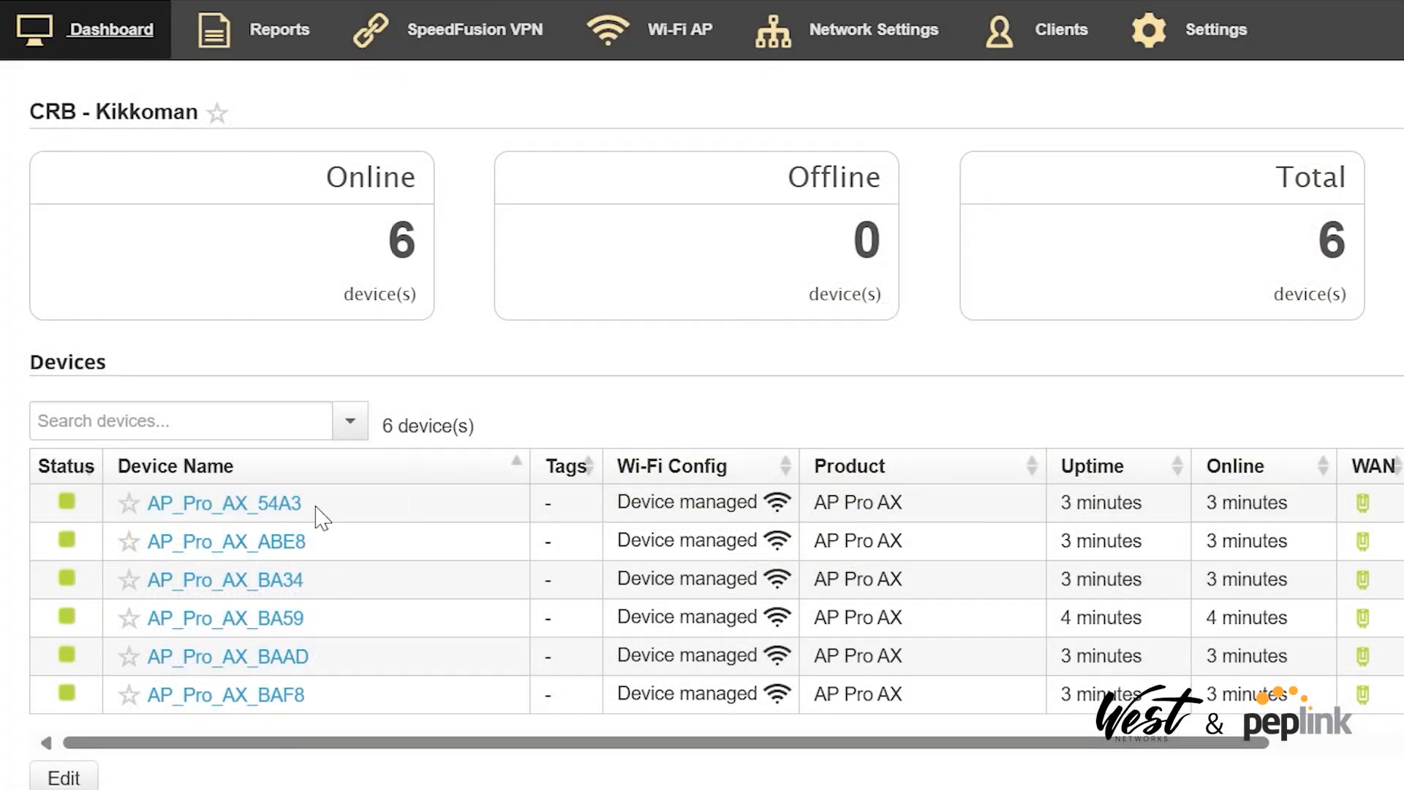
mouse_move(449, 689)
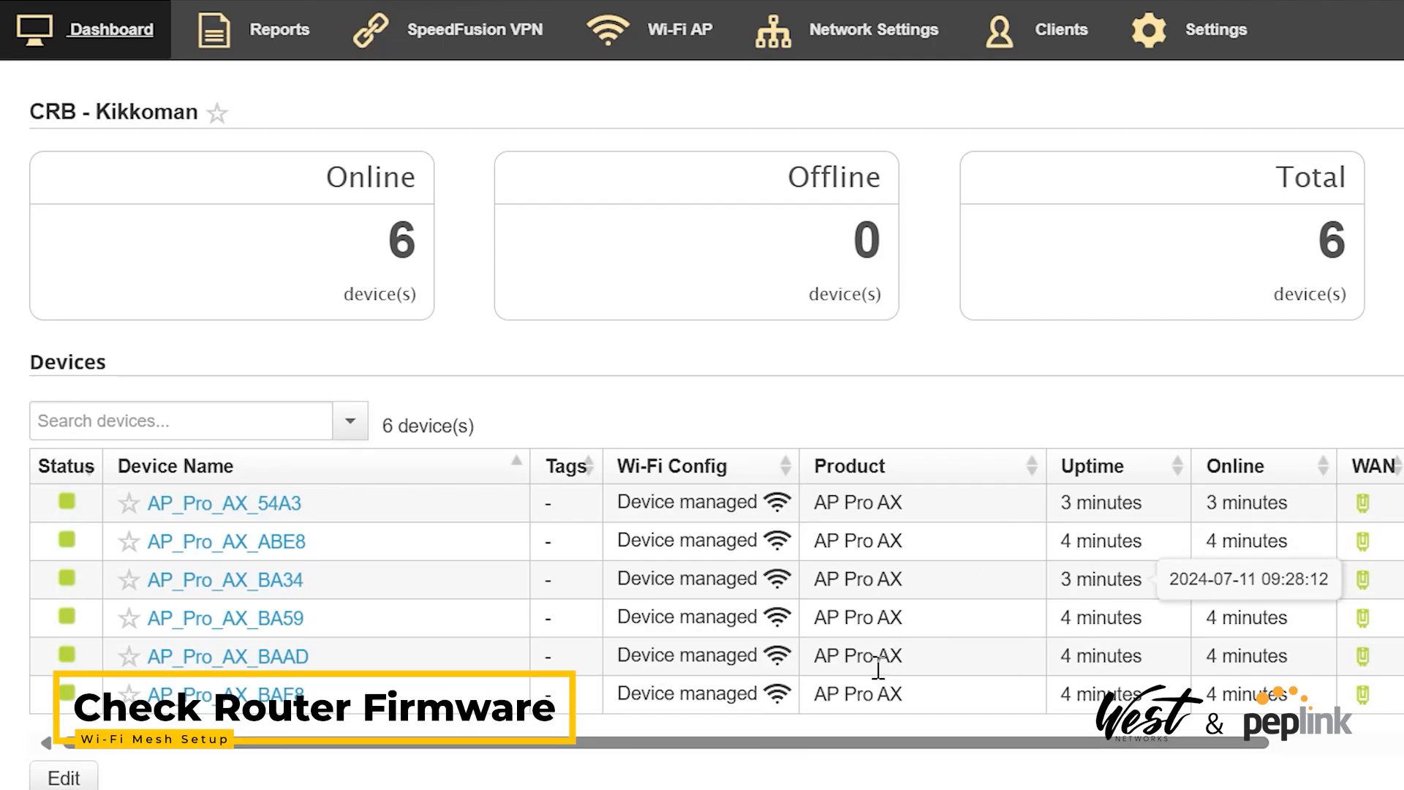
- Go to Wi-Fi AP > Group-wide Radio Settings and bring the Wireless Mesh section into view
click(1214, 29)
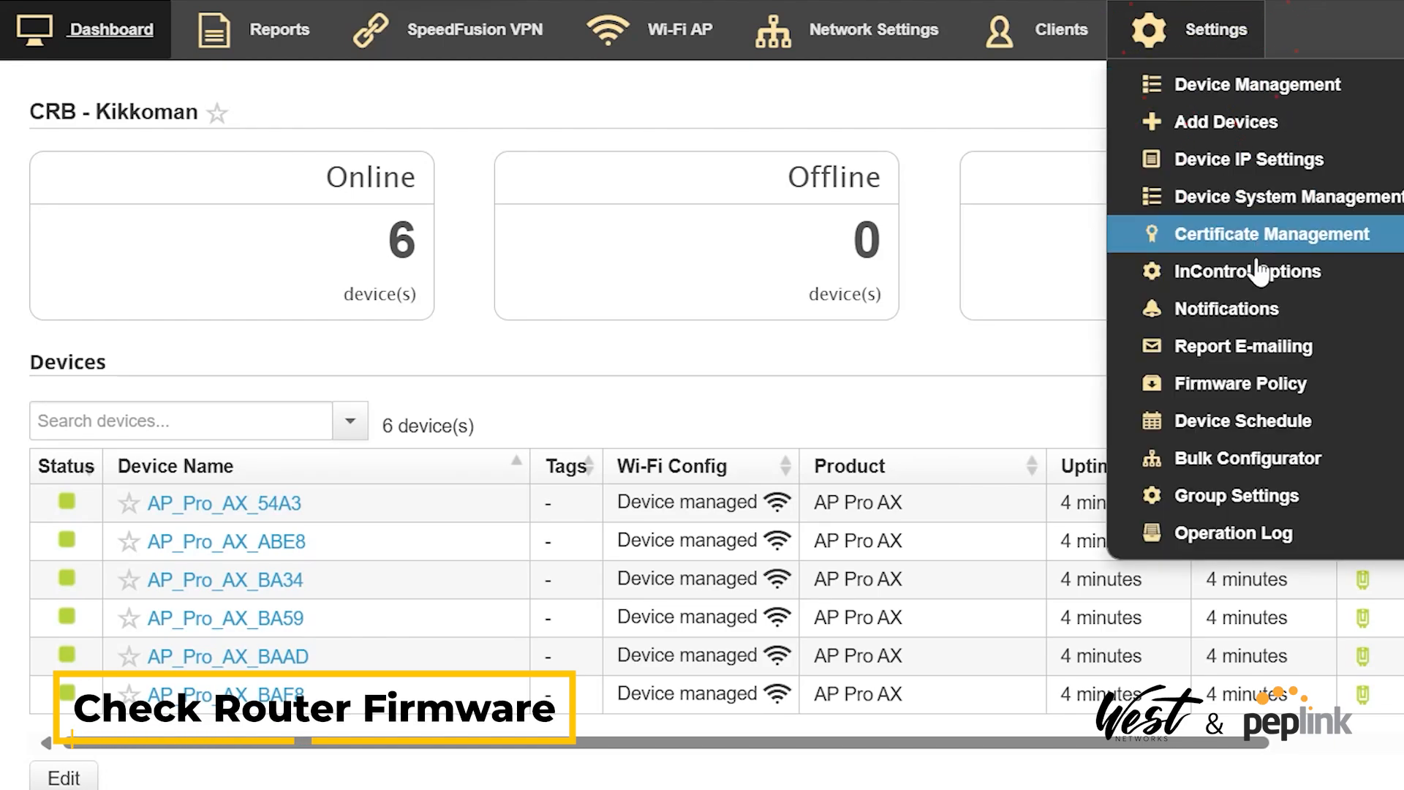
mouse_move(985, 375)
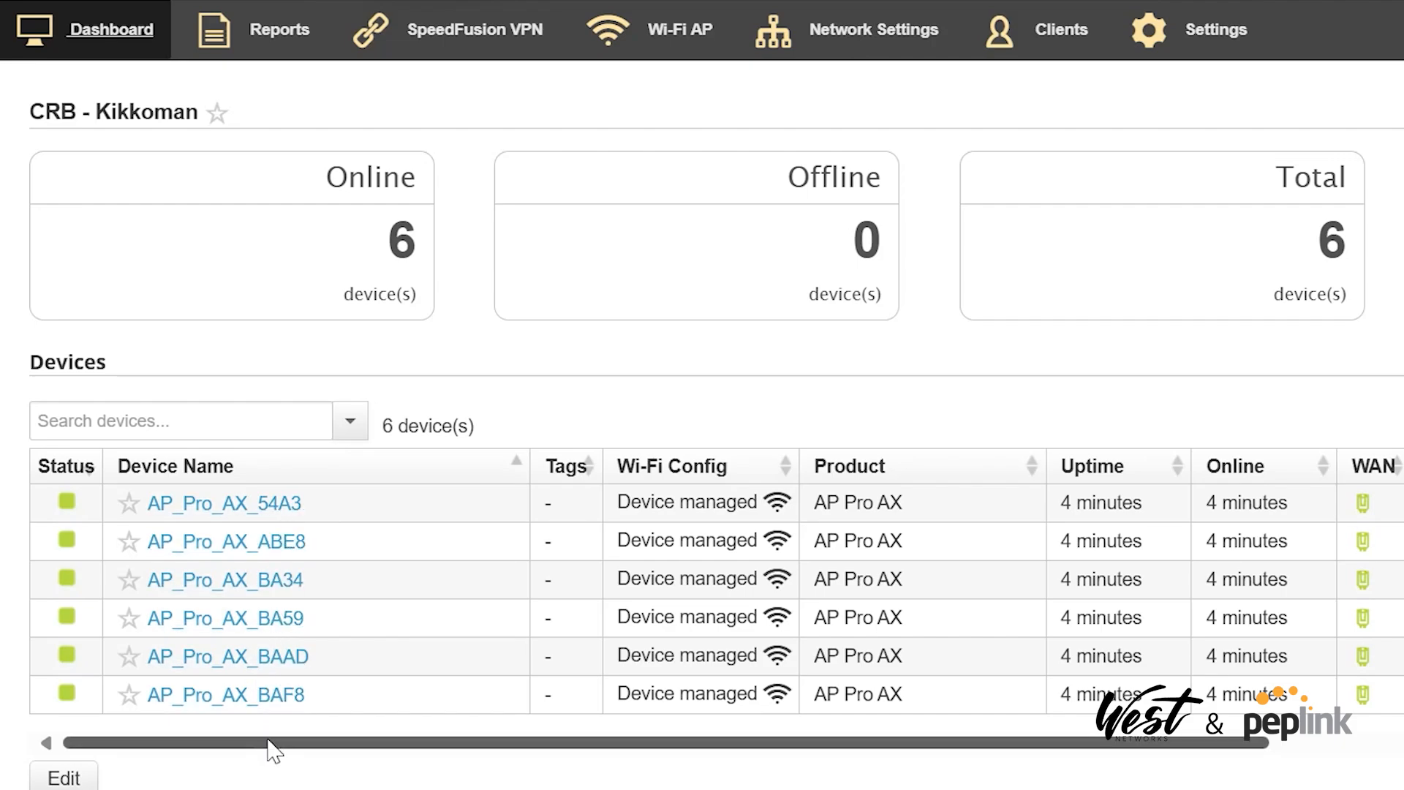
mouse_move(531, 747)
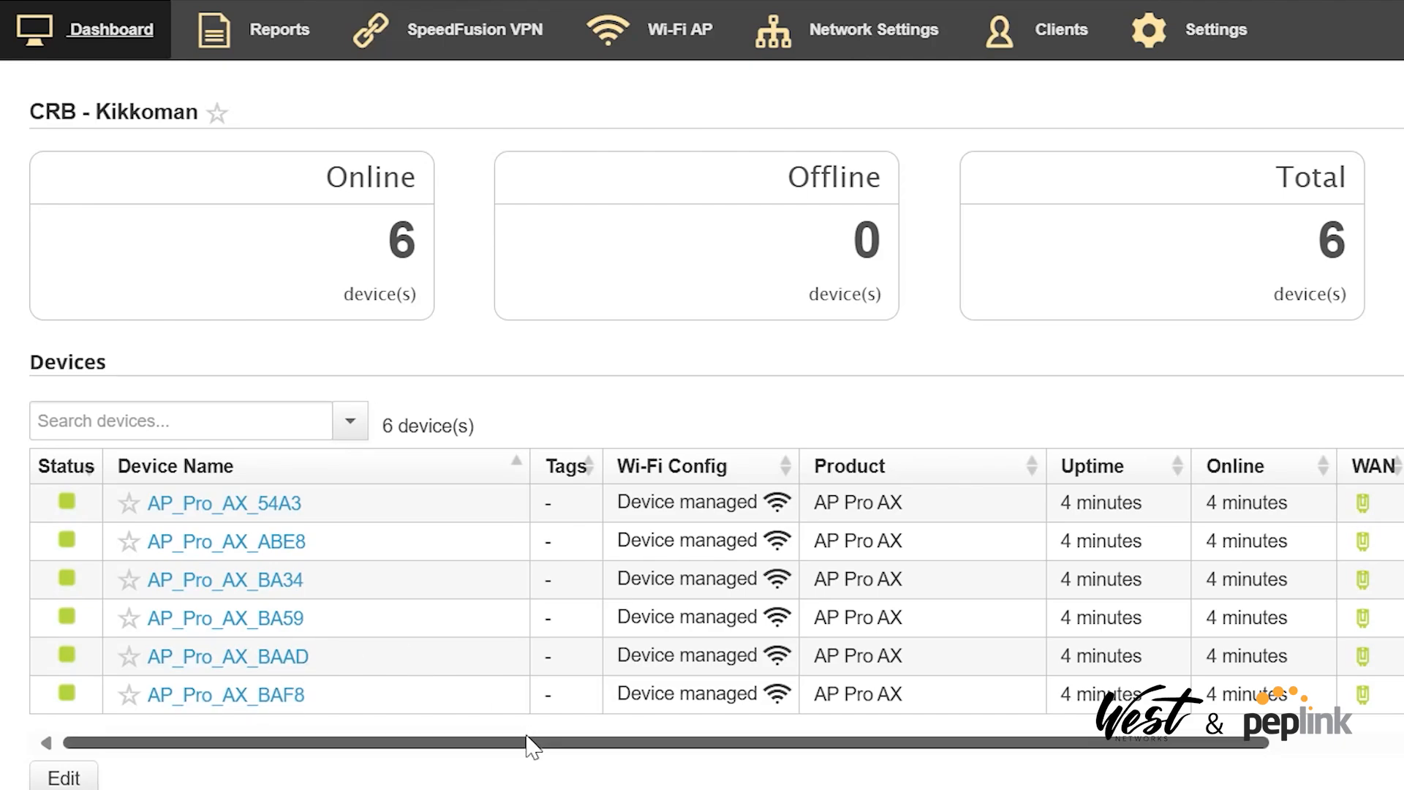
mouse_move(299, 503)
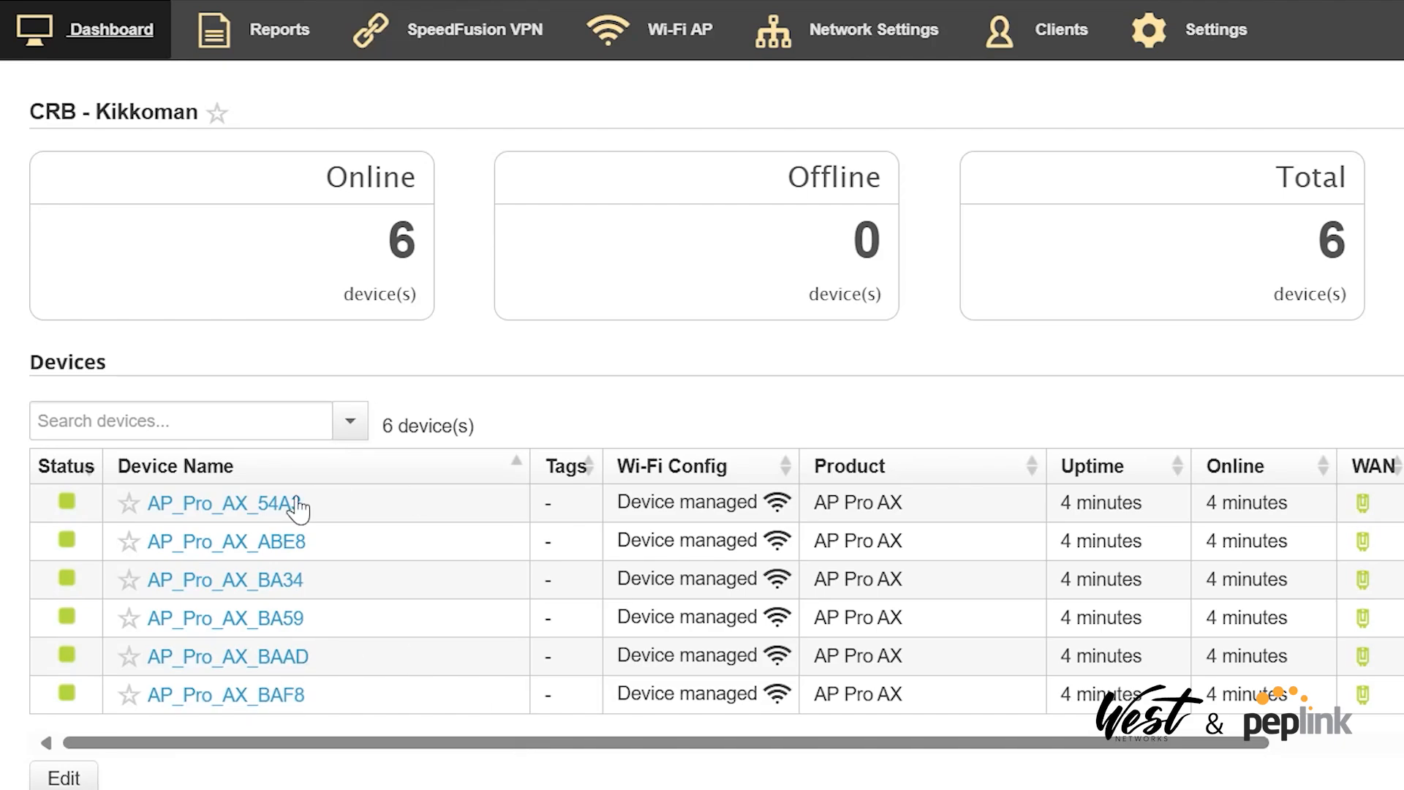
mouse_move(417, 552)
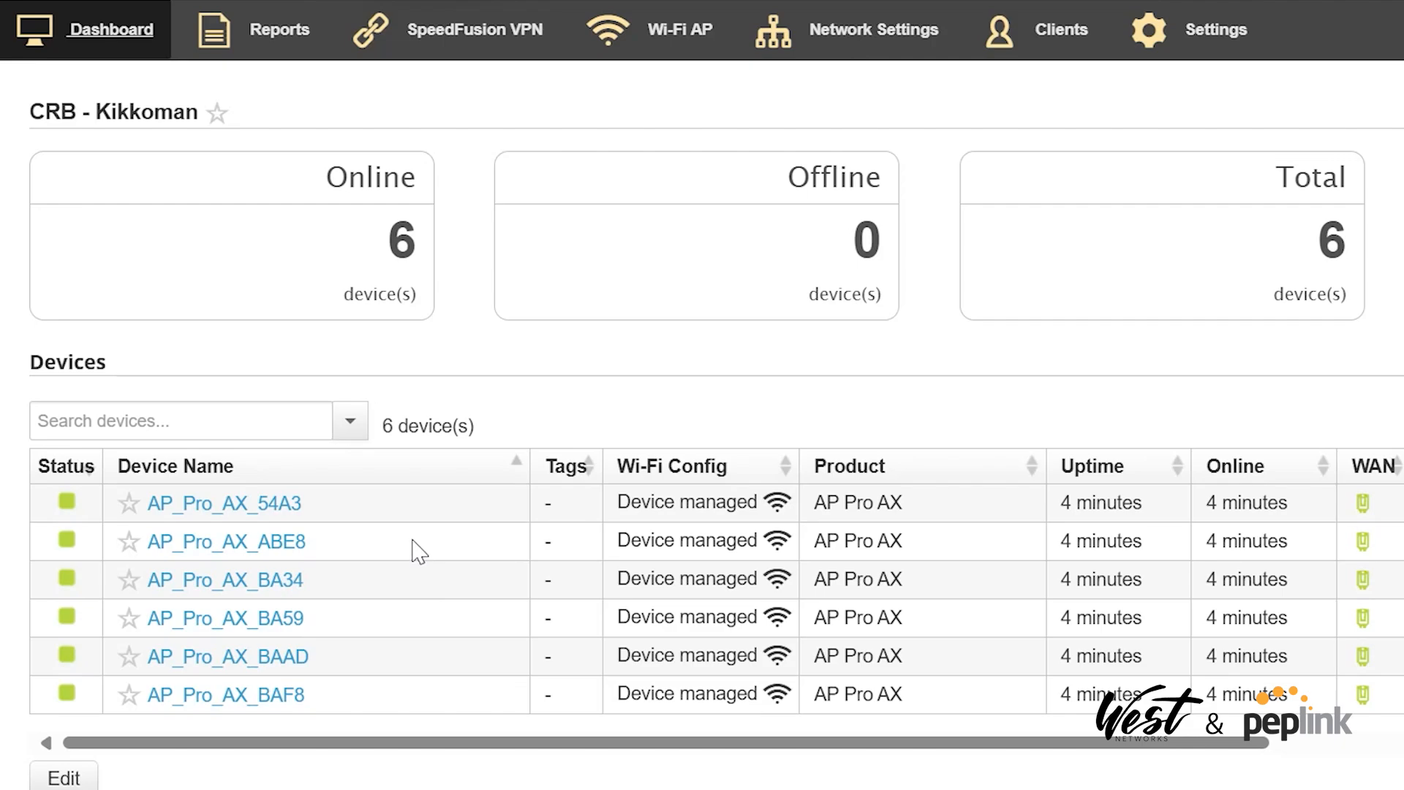
mouse_move(401, 556)
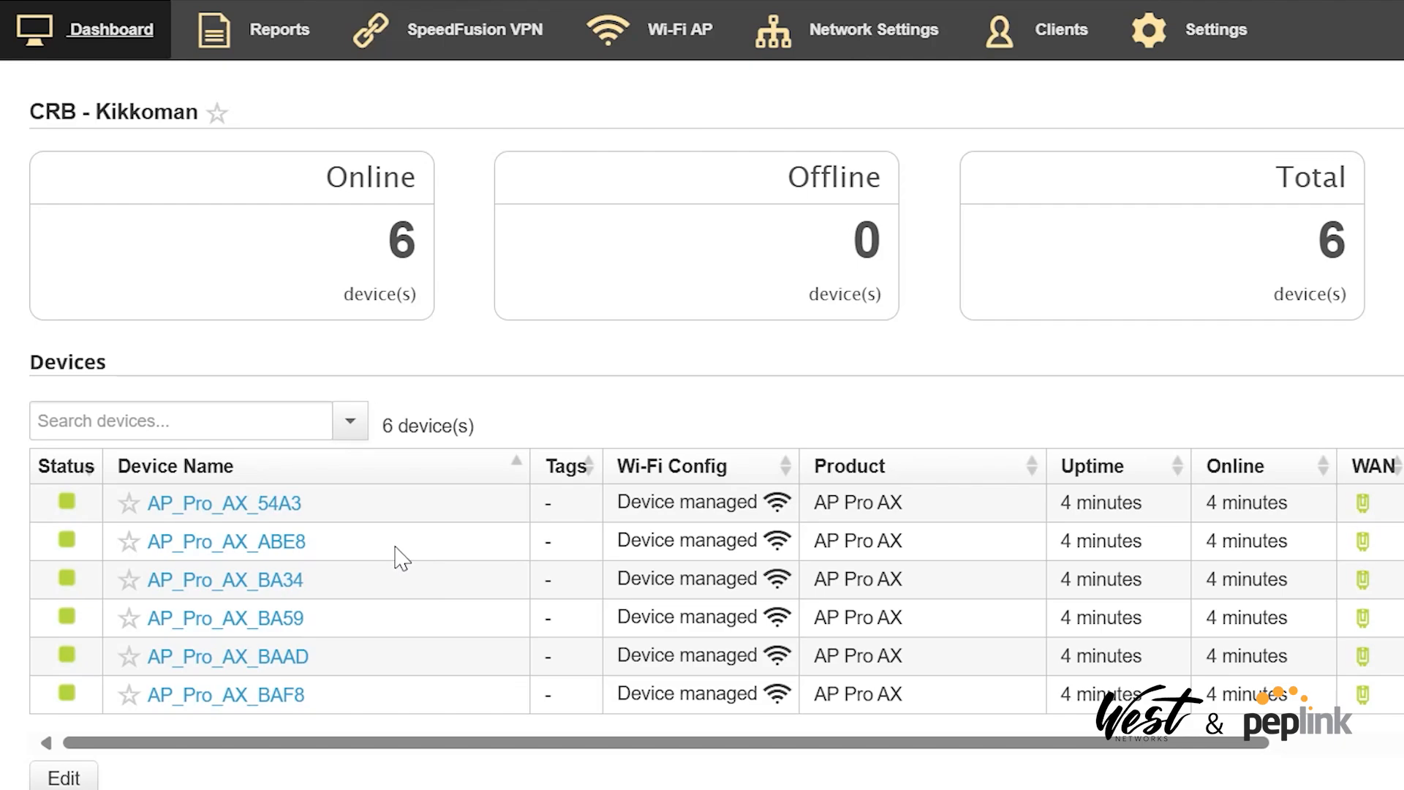
click(680, 30)
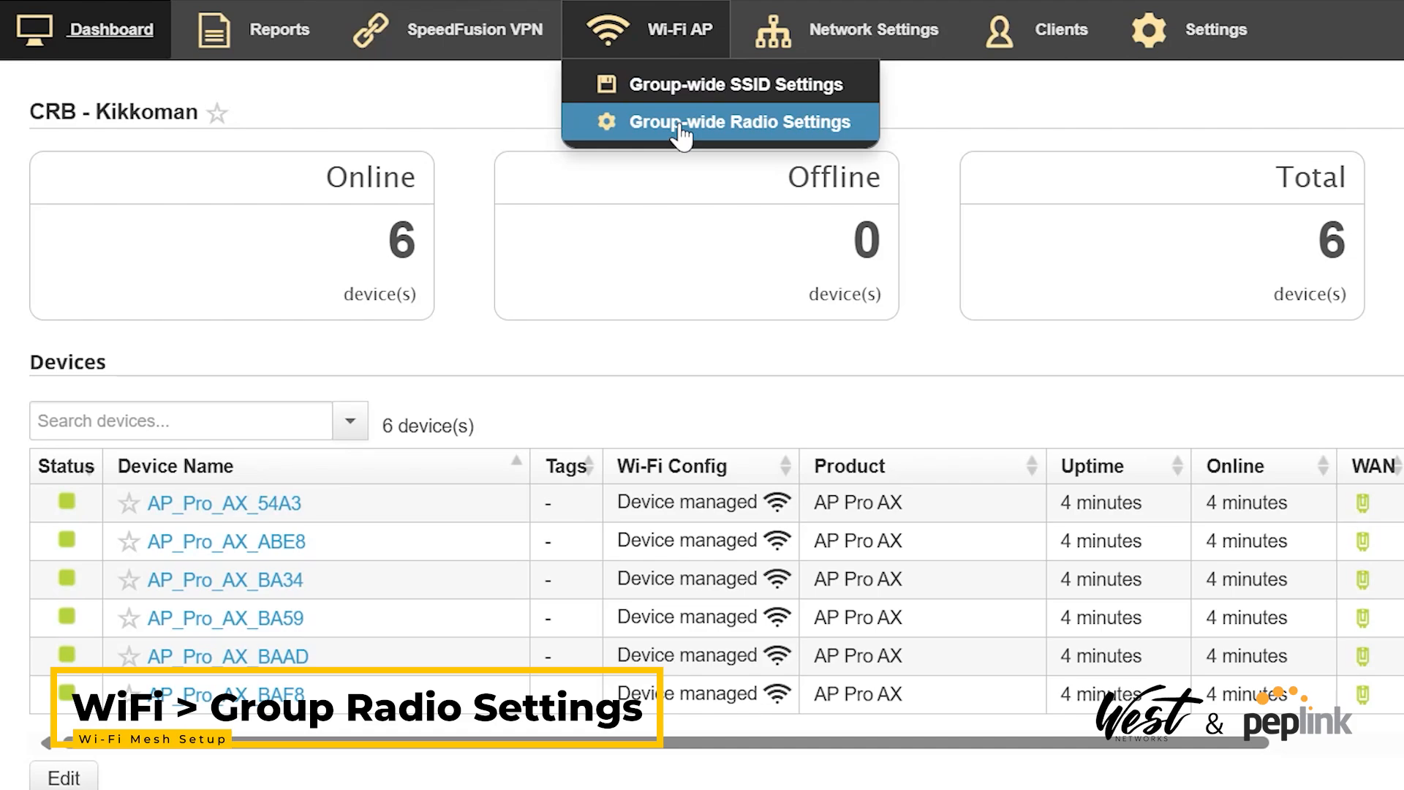
click(738, 121)
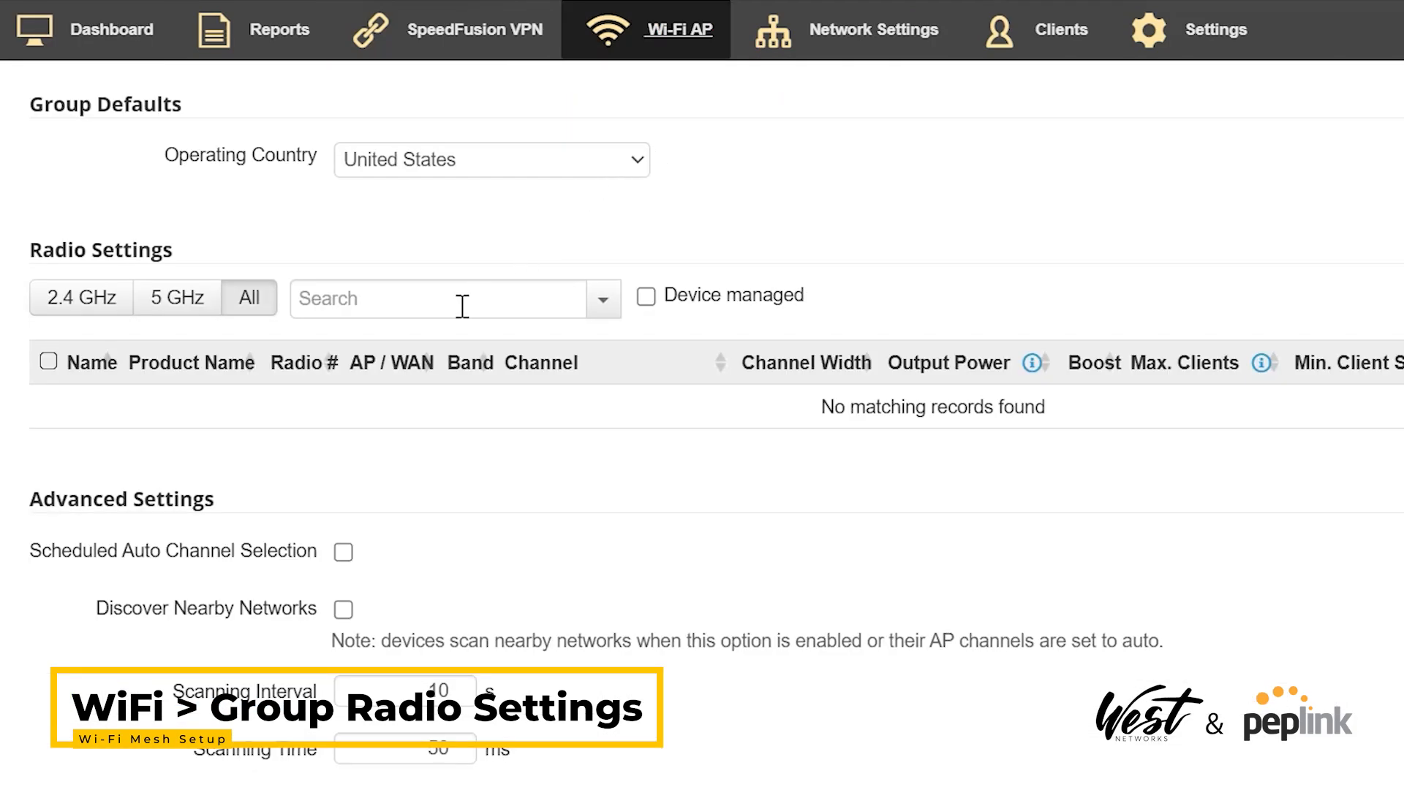
scroll(down, 3)
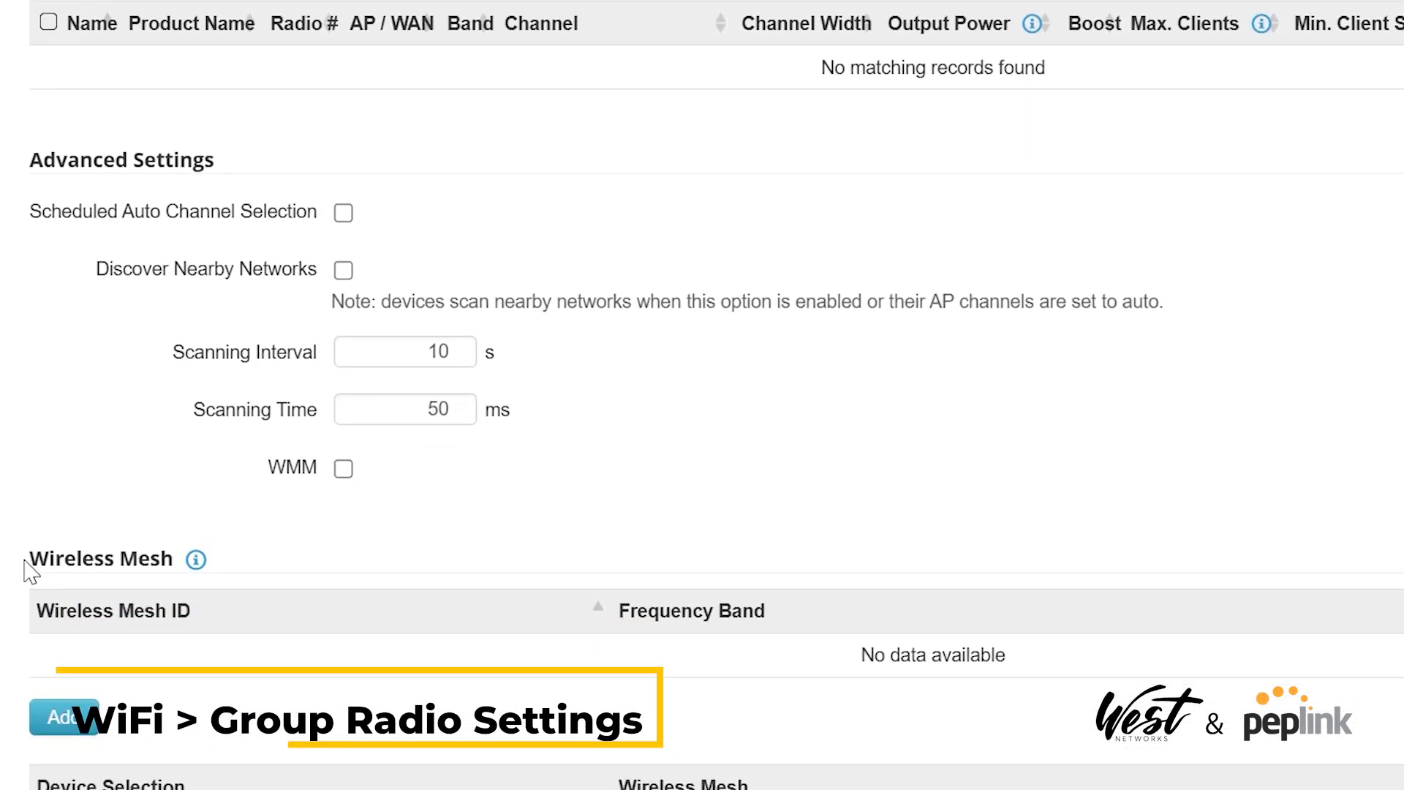
- Add a wireless mesh profile named 5GhzMesh on the 5 GHz band with a shared key
click(60, 717)
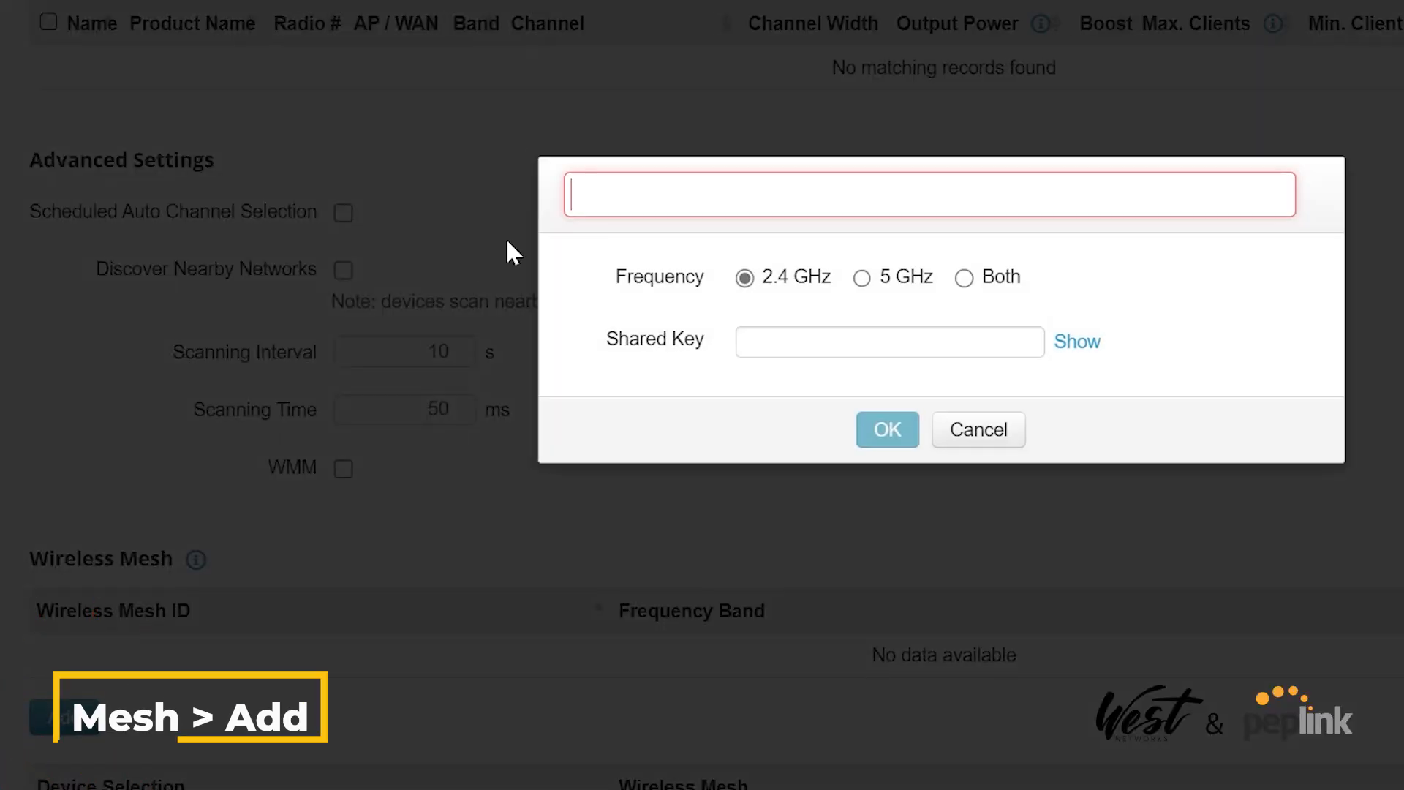
text(5G)
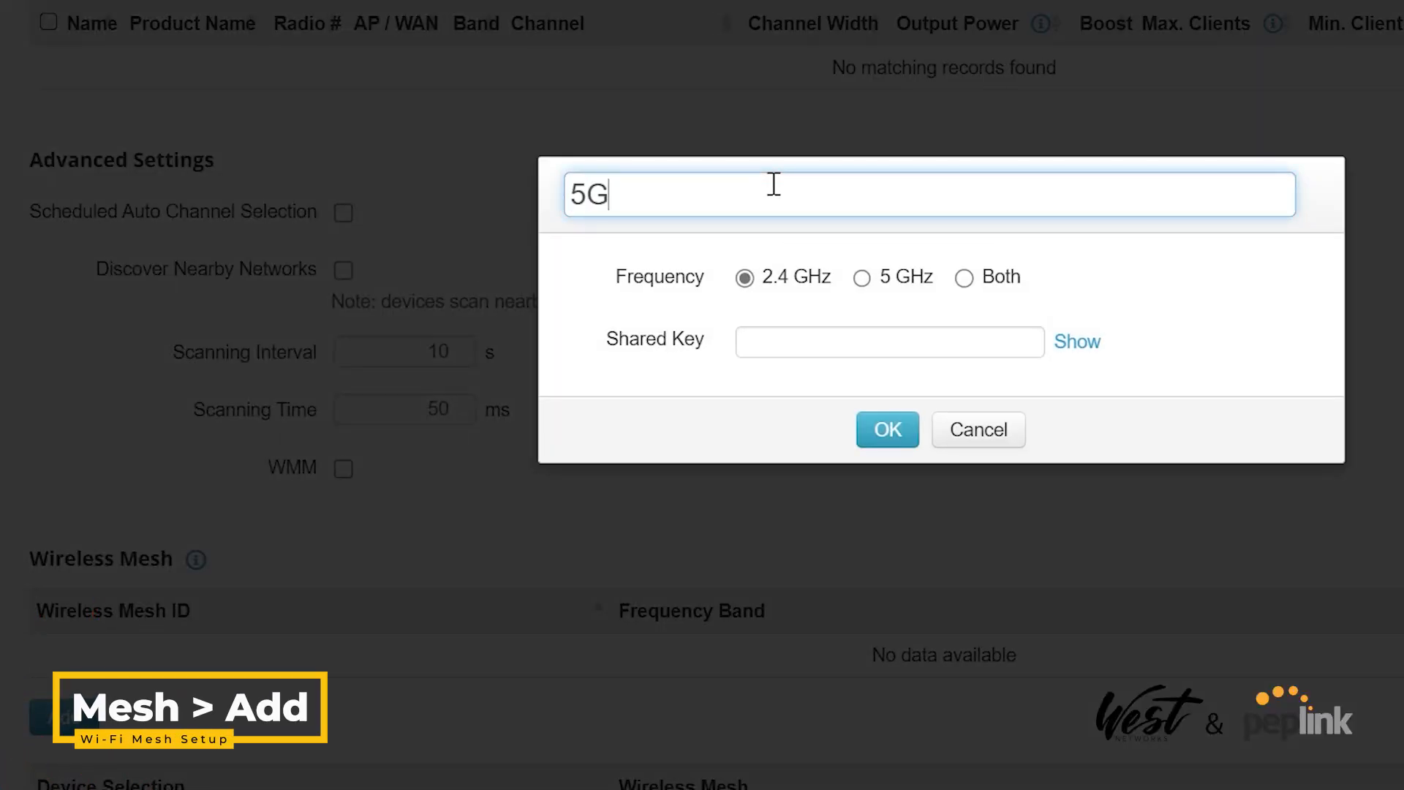
text(hzMesh)
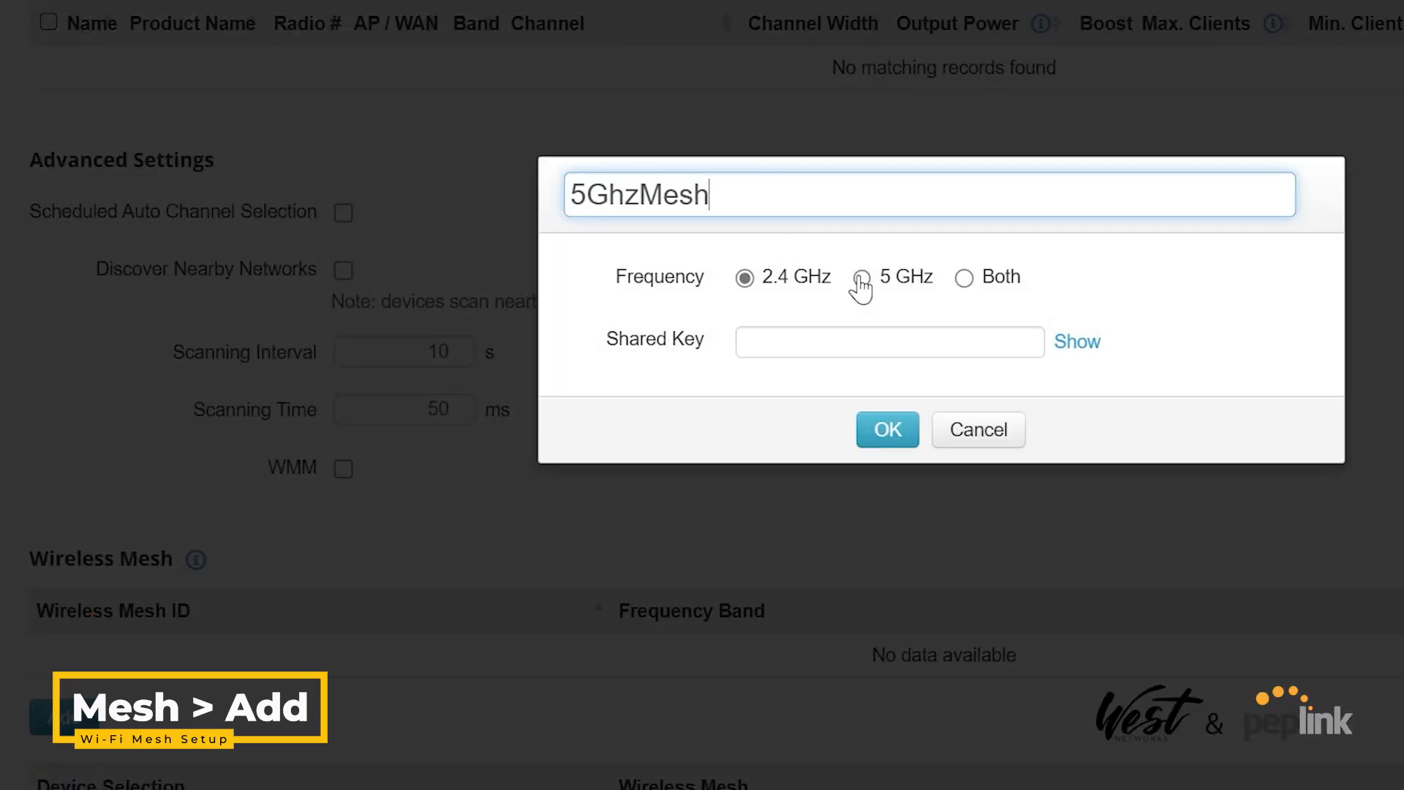
click(861, 277)
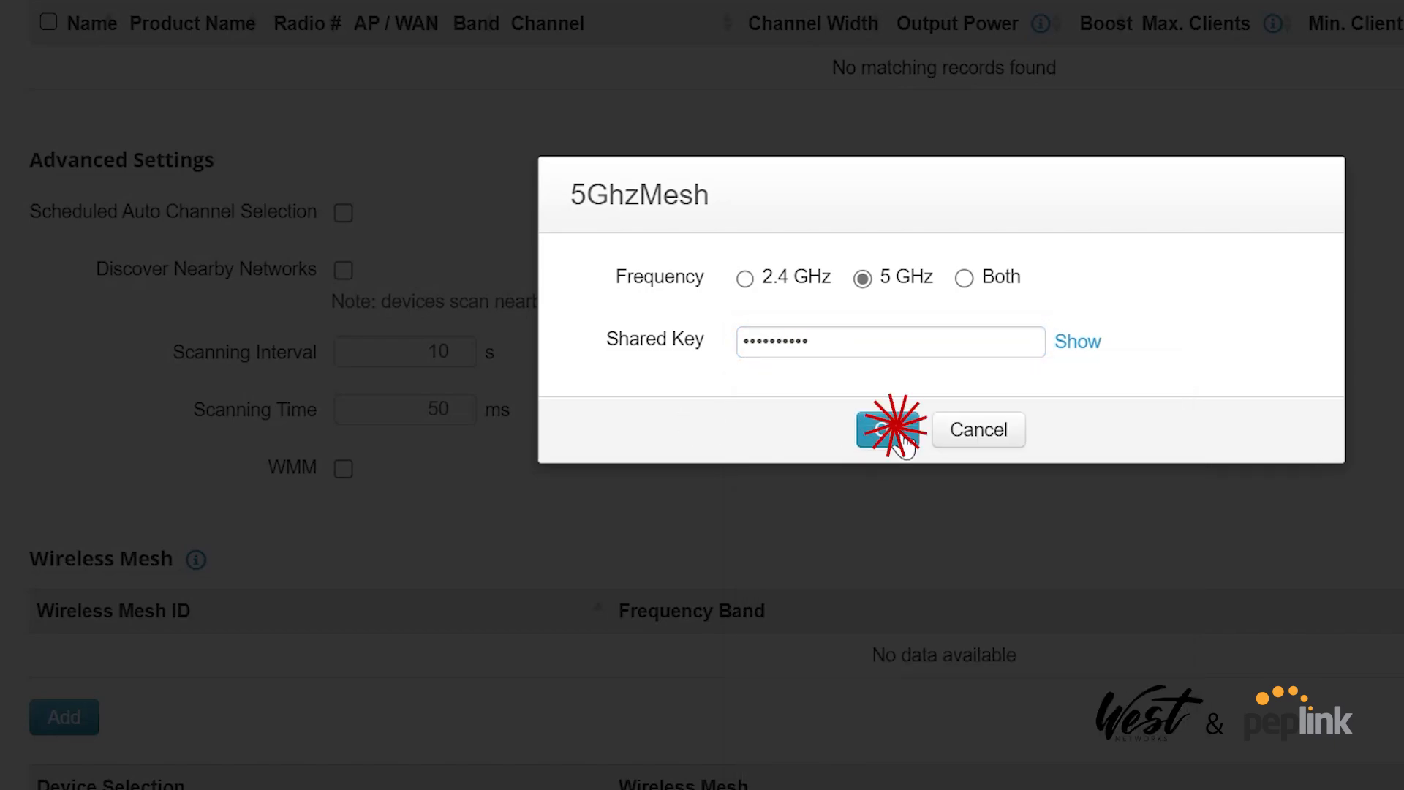
click(889, 430)
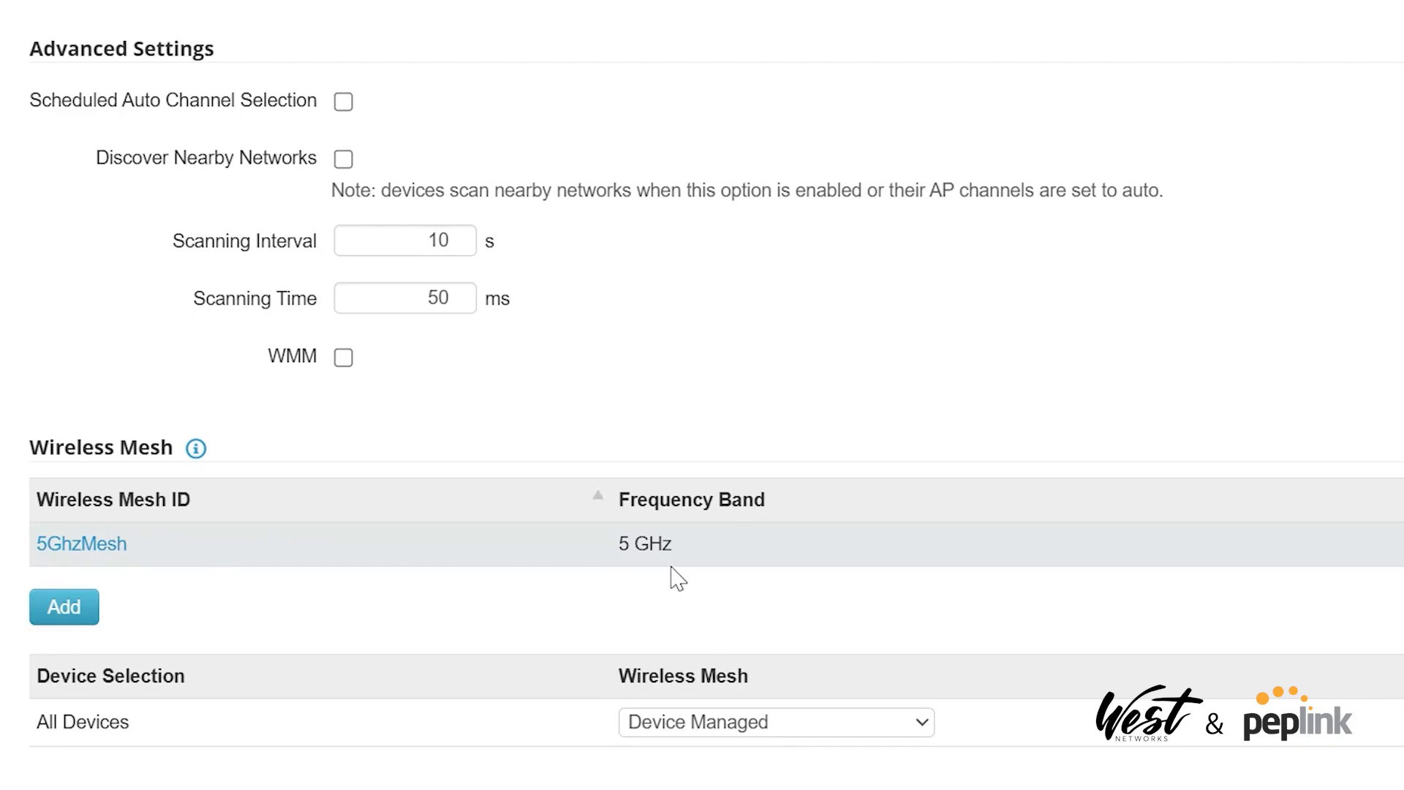
mouse_move(322, 768)
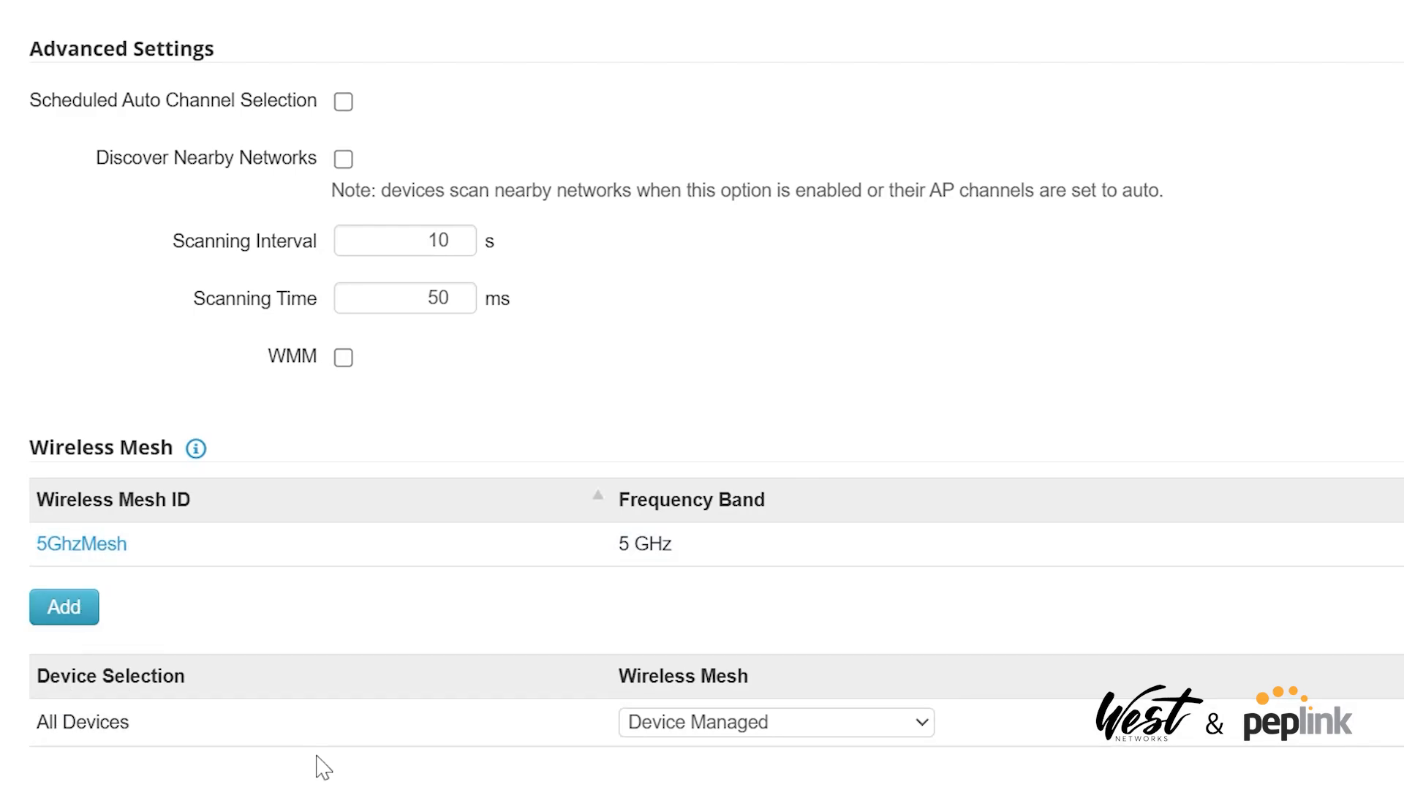
- Add a Device Selection row assigning 5GhzMesh to all devices in this group and save changes
click(776, 721)
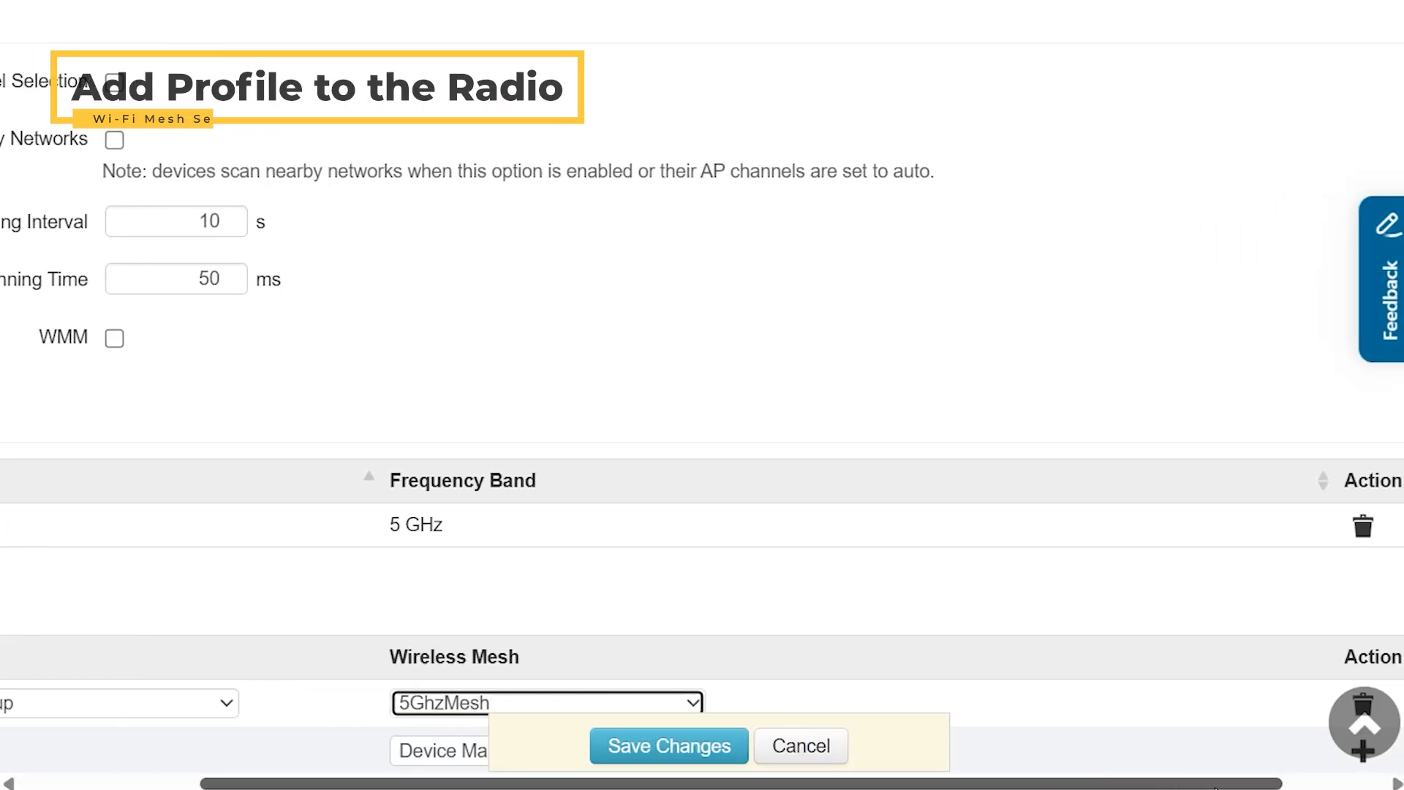
scroll(left, 3)
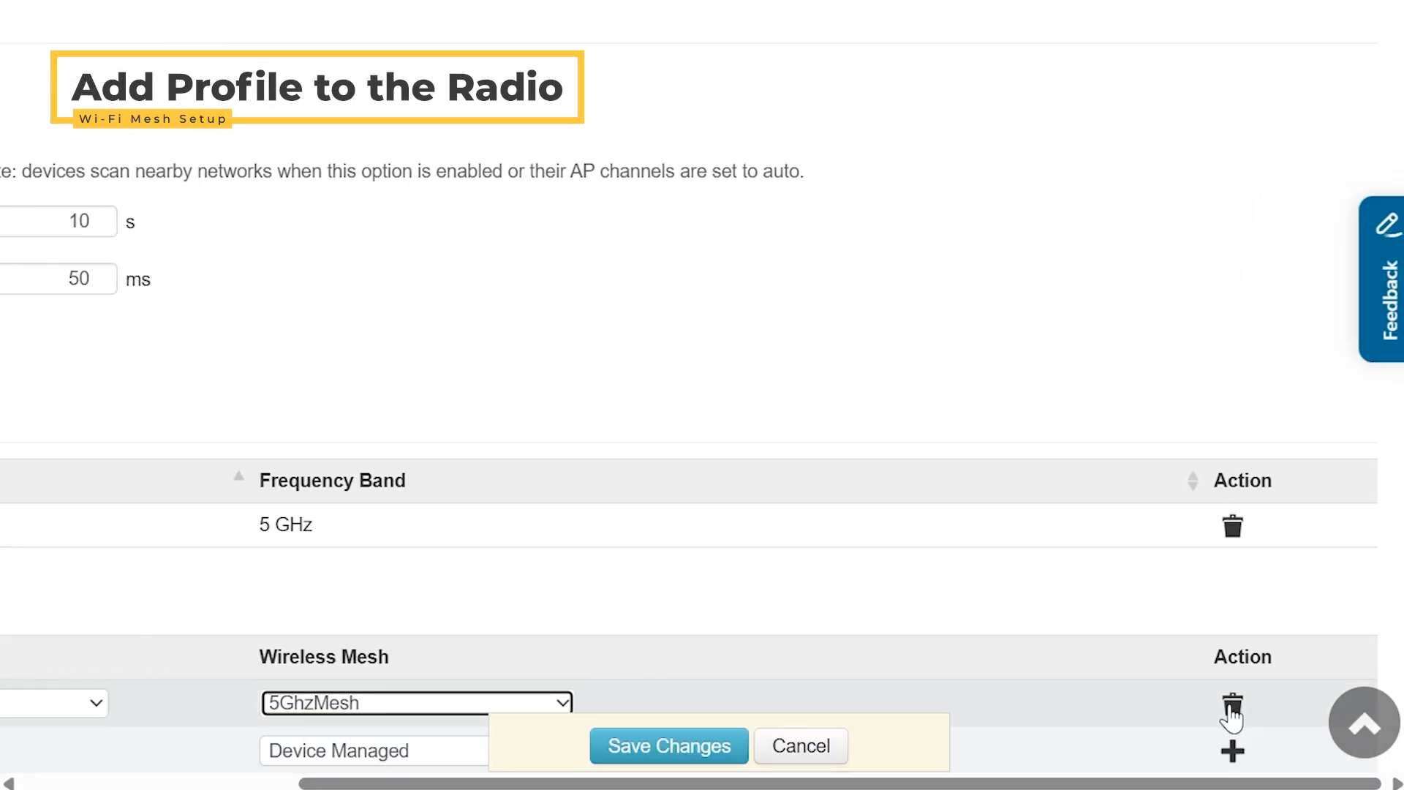
click(1232, 704)
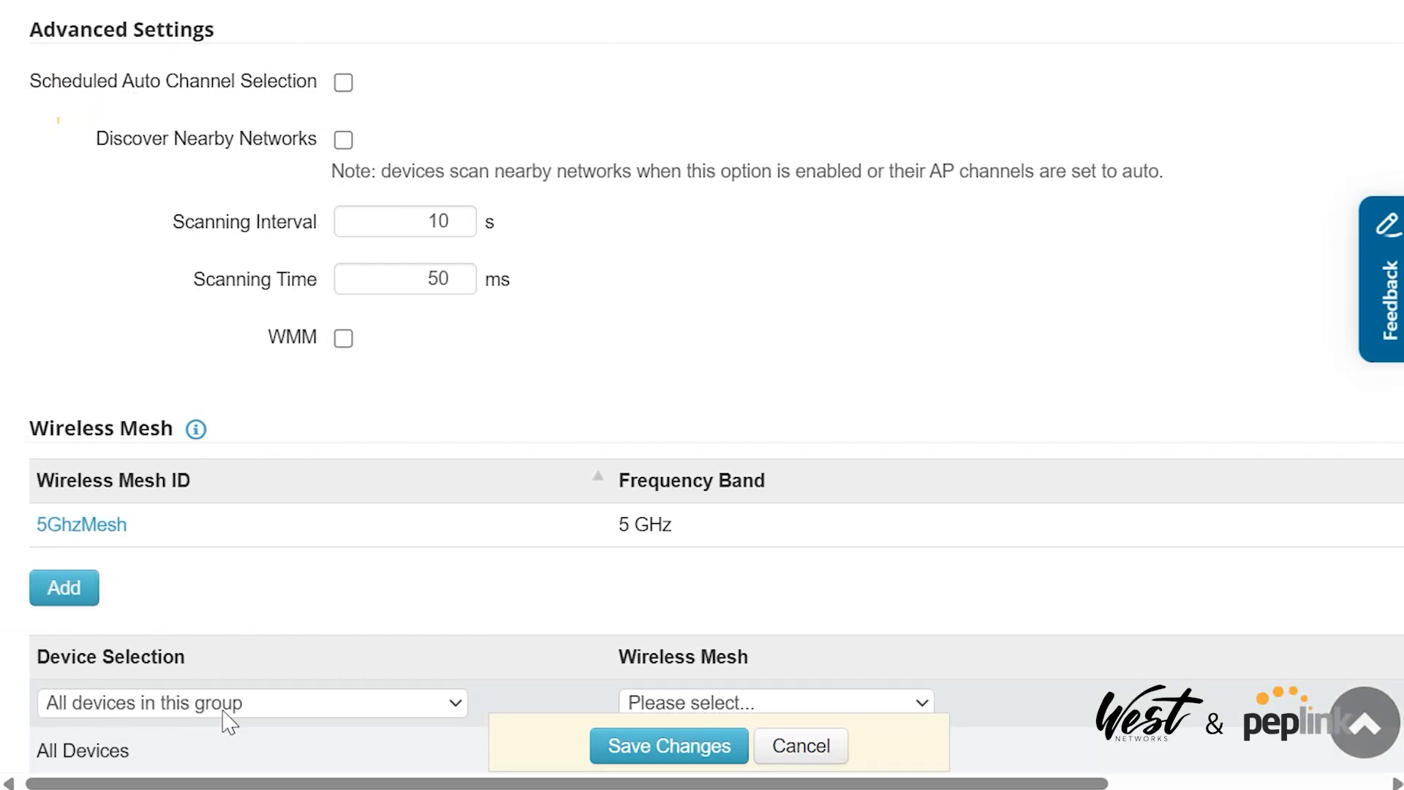
click(776, 702)
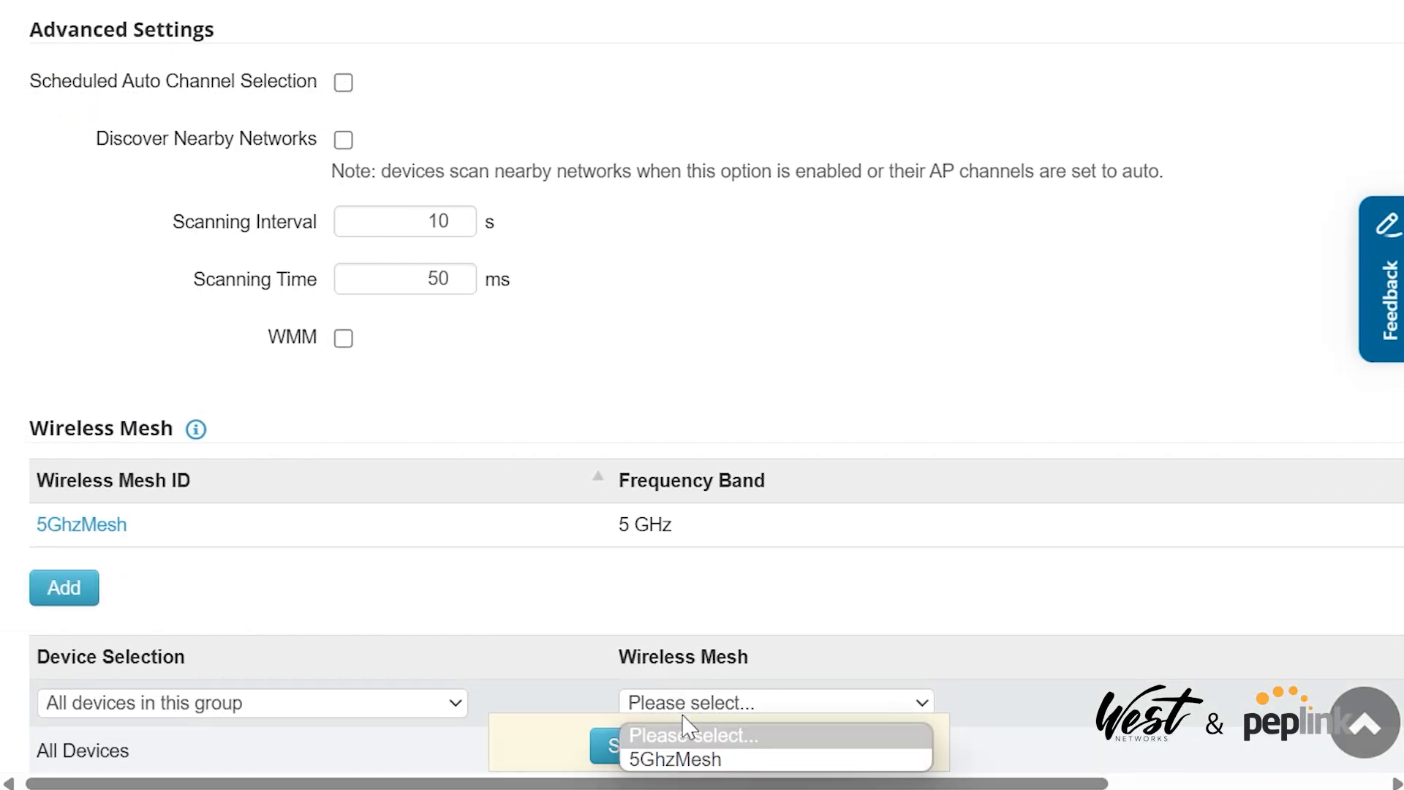
click(677, 759)
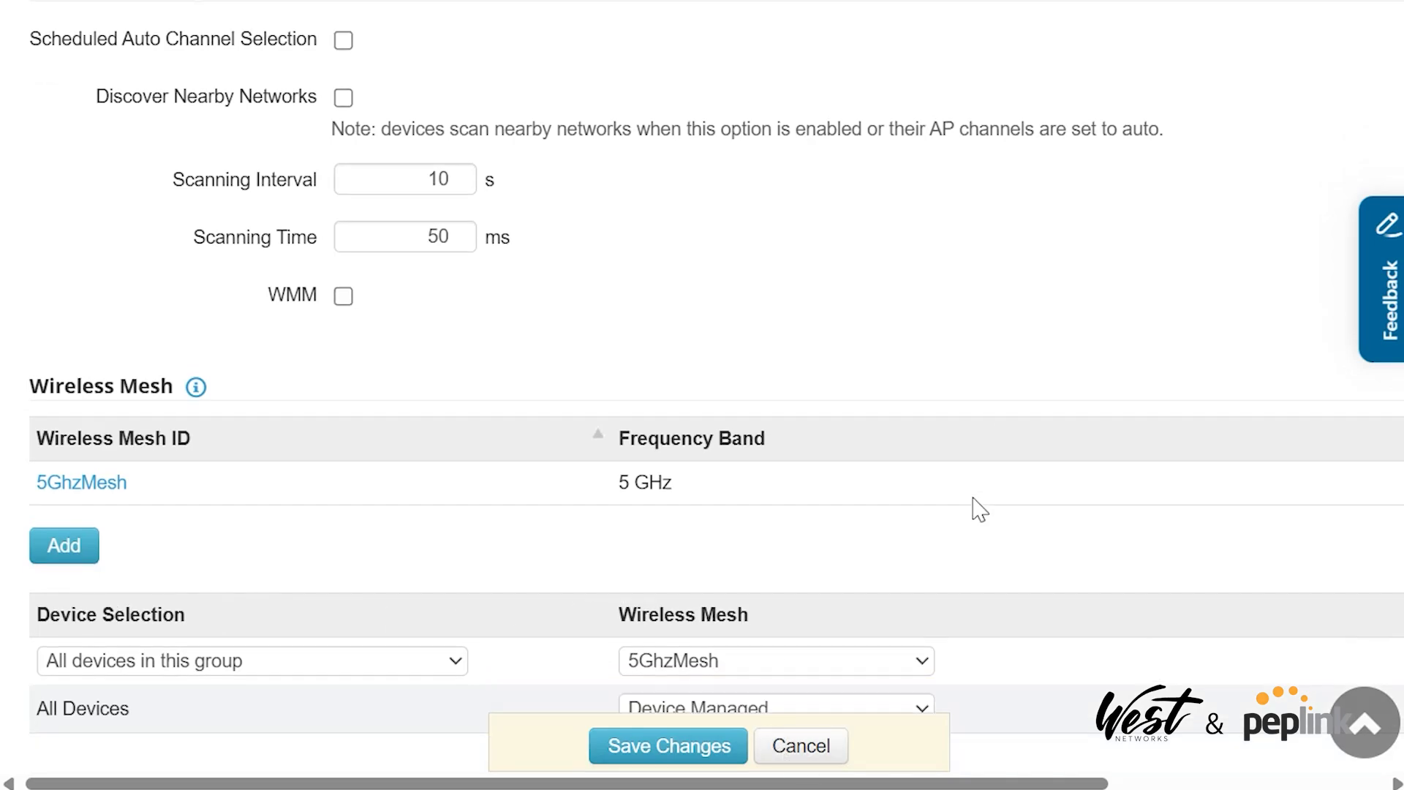
scroll(down, 3)
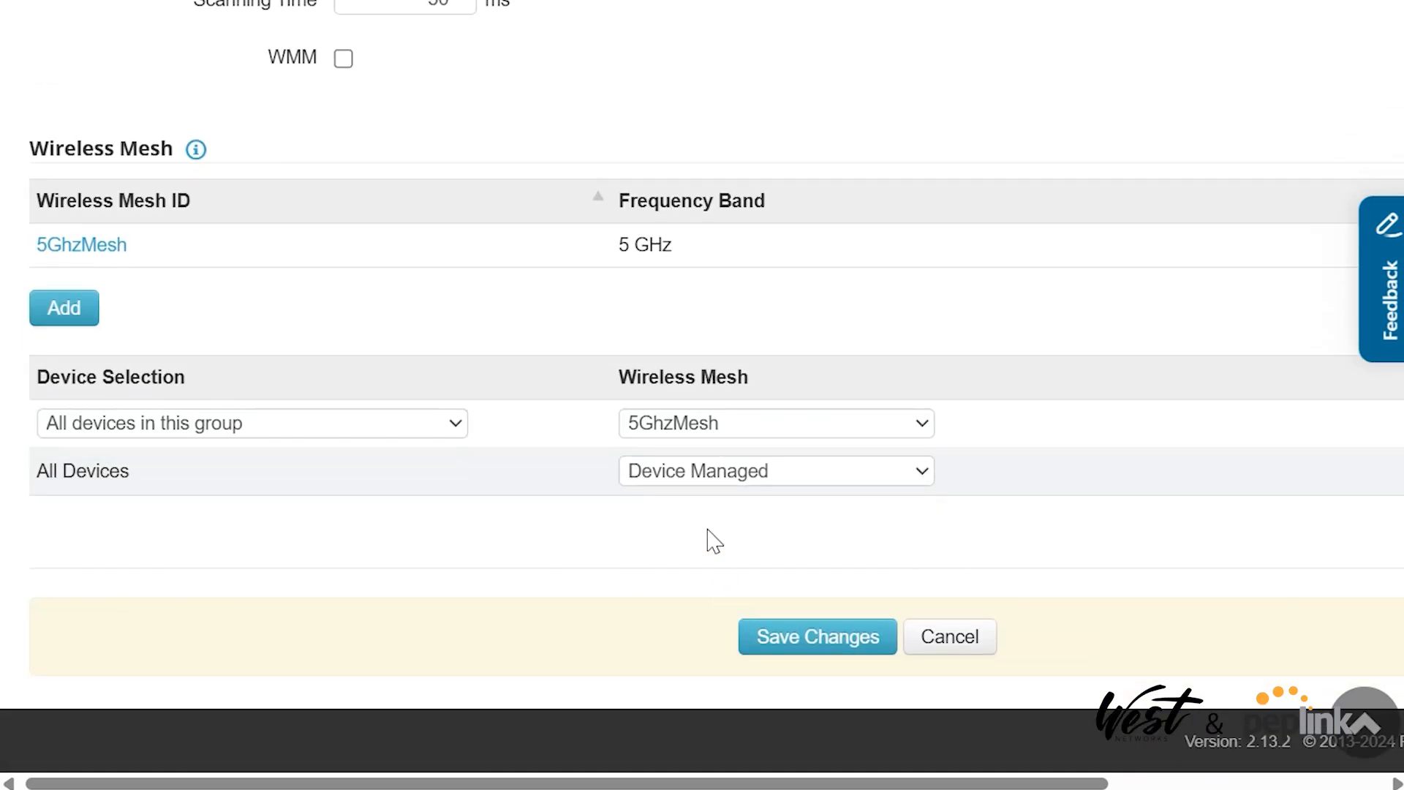
click(817, 637)
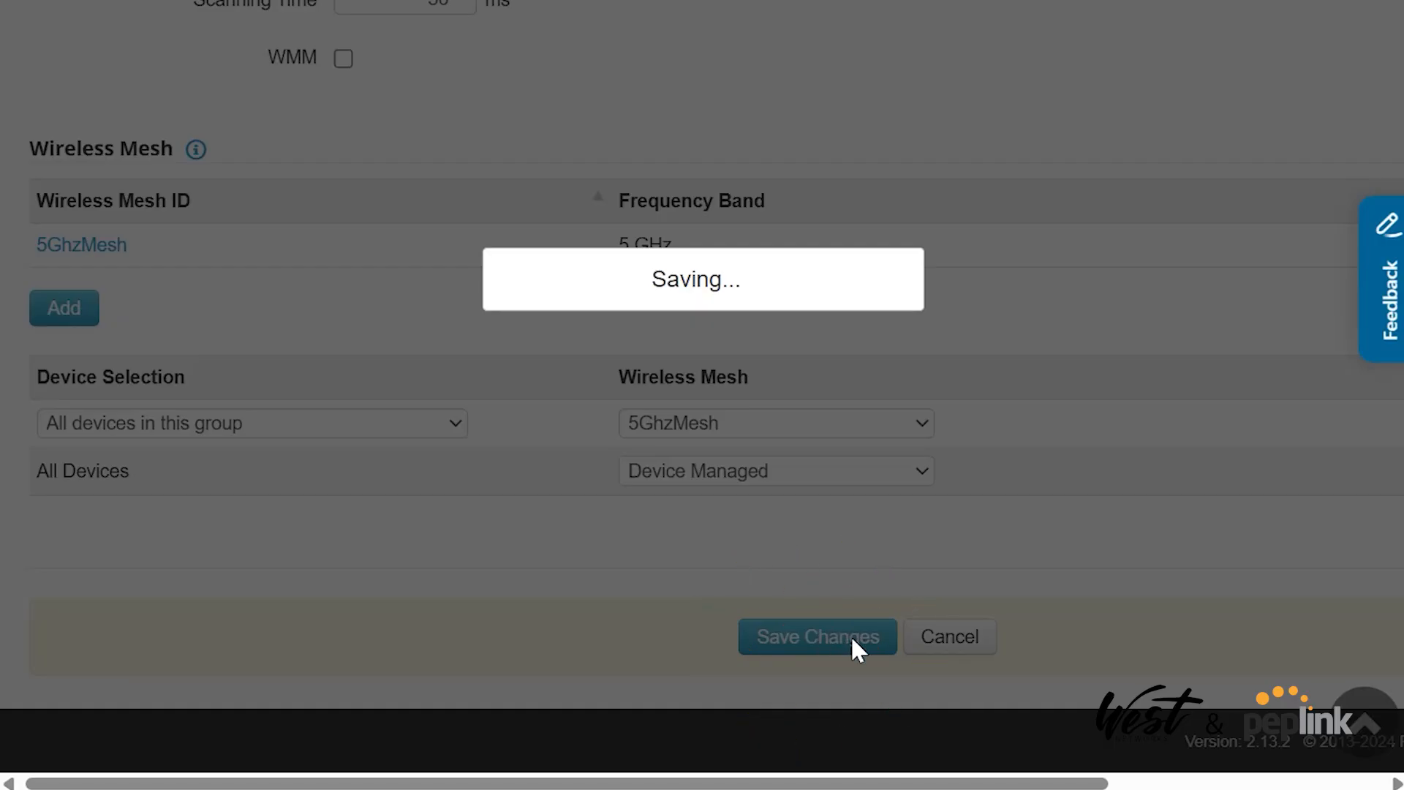
- Enable and save group-wide SSID management, then begin a new SSID entry
click(814, 636)
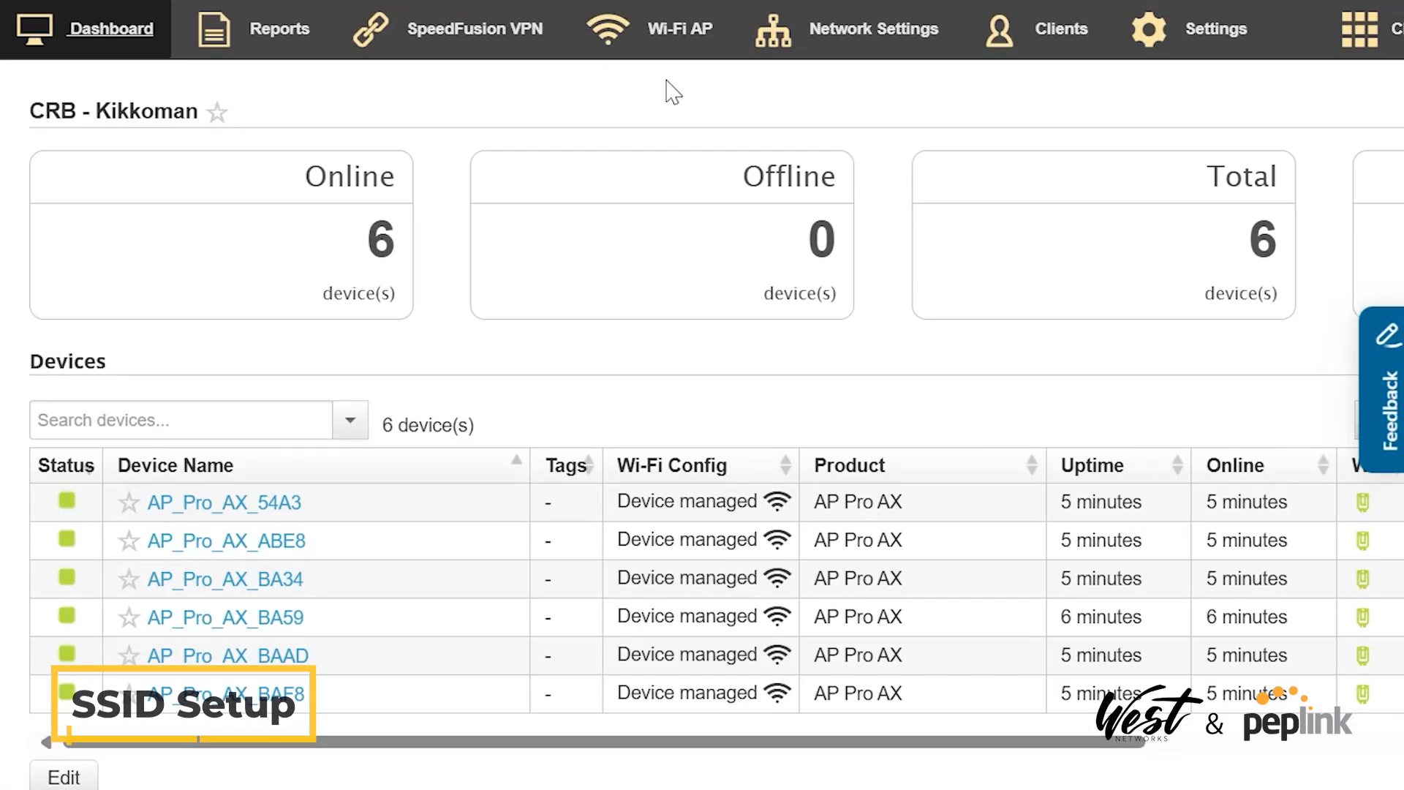
click(678, 28)
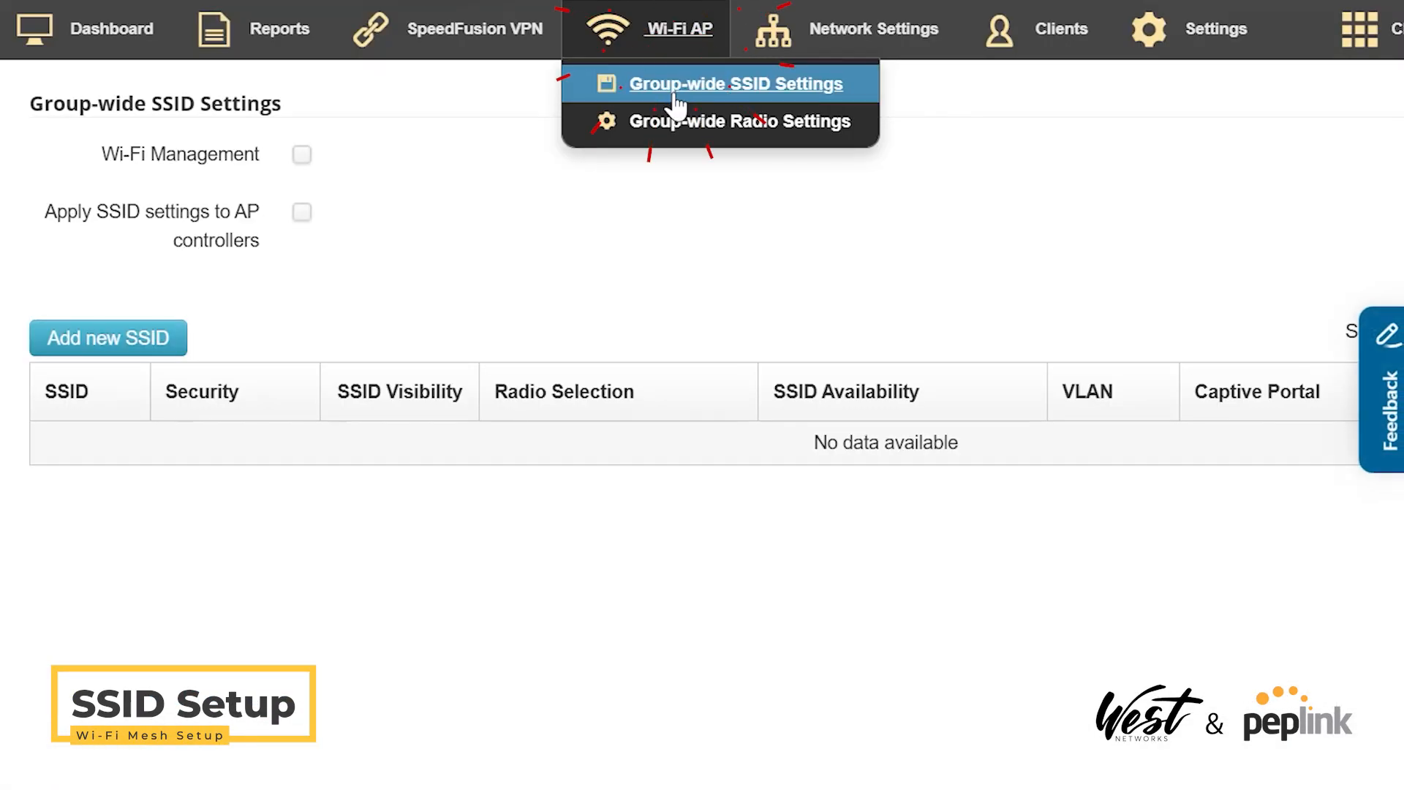
click(301, 154)
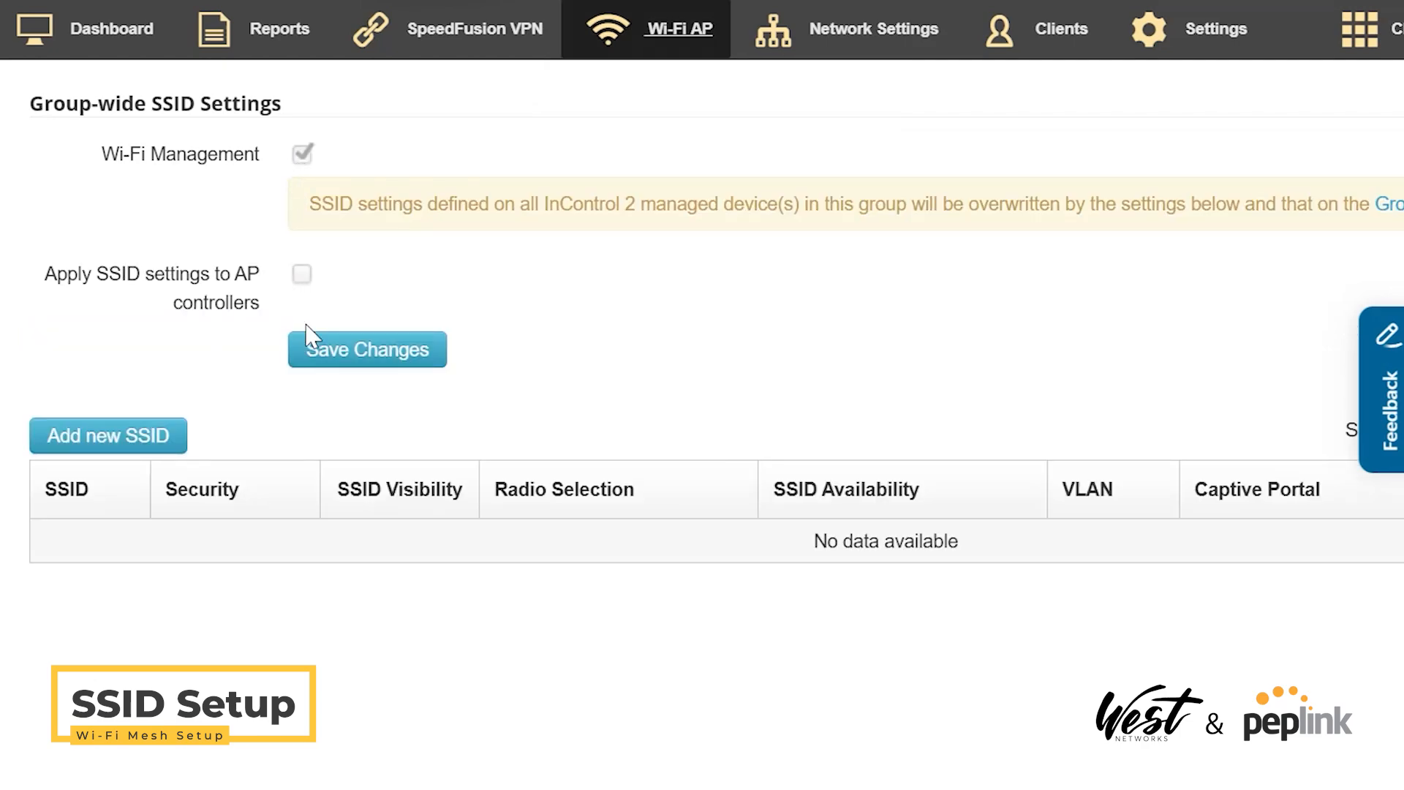
click(365, 350)
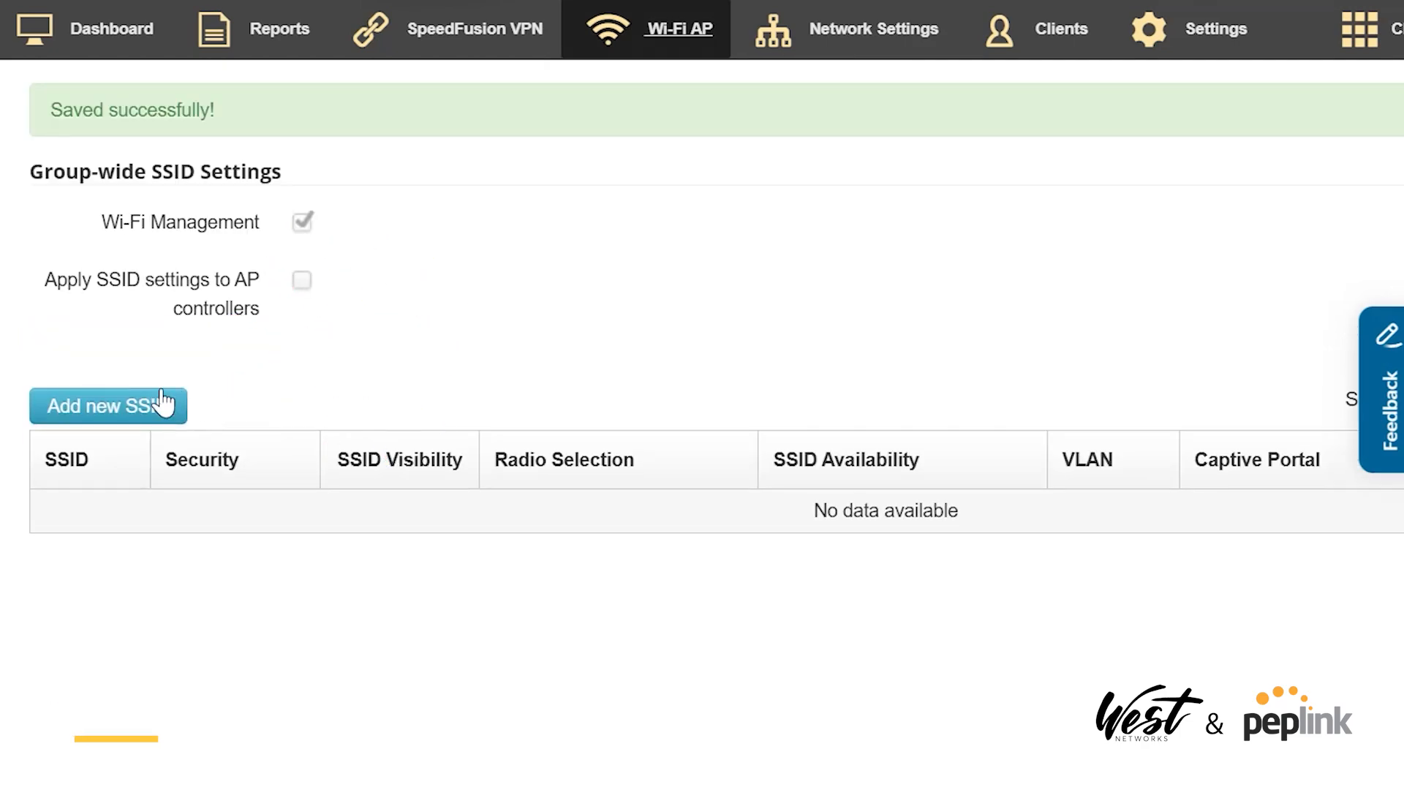
click(107, 406)
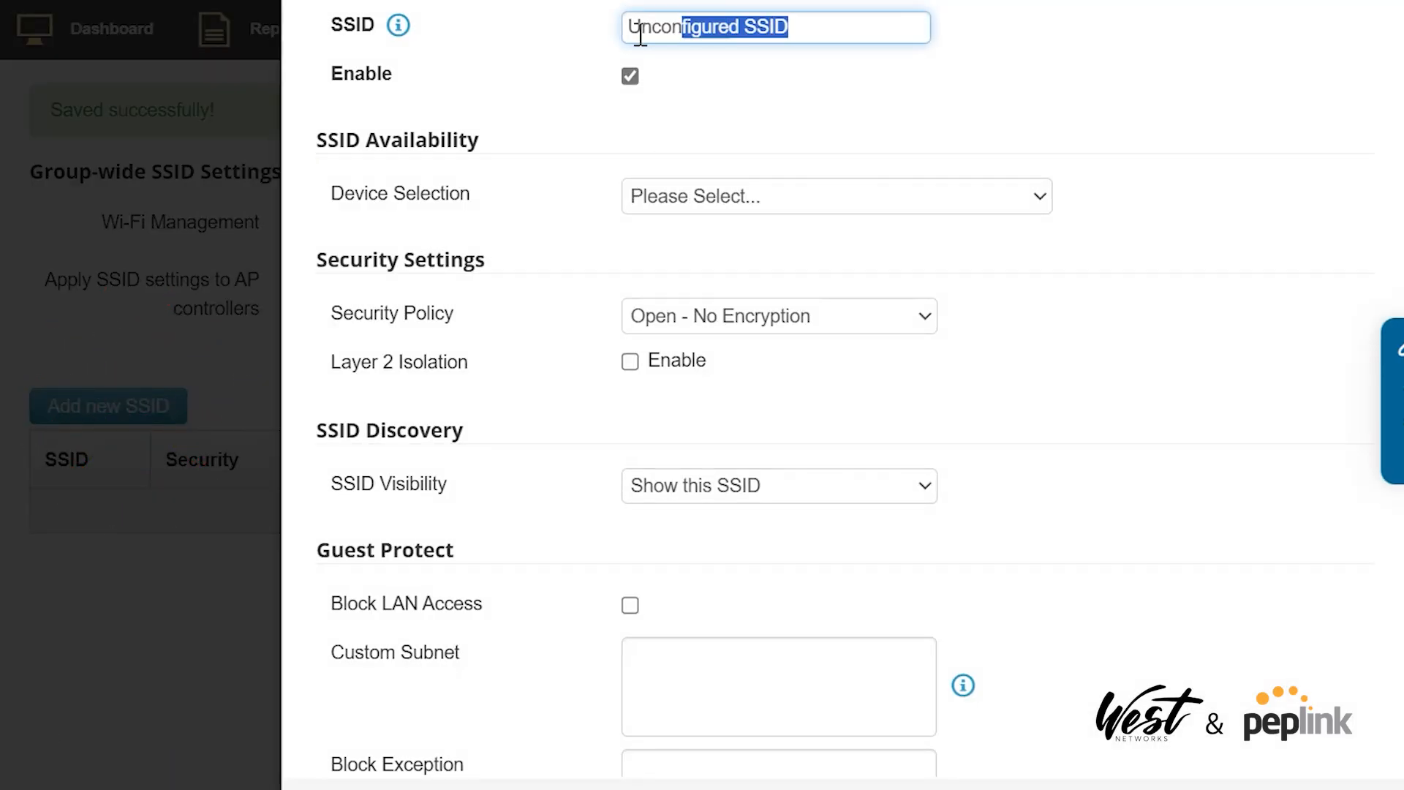
- Name the SSID MeshWiFi for all devices, WPA2/WPA3 Personal with Fast Transition, 2.4 GHz only, and save
text(MeshWiFi)
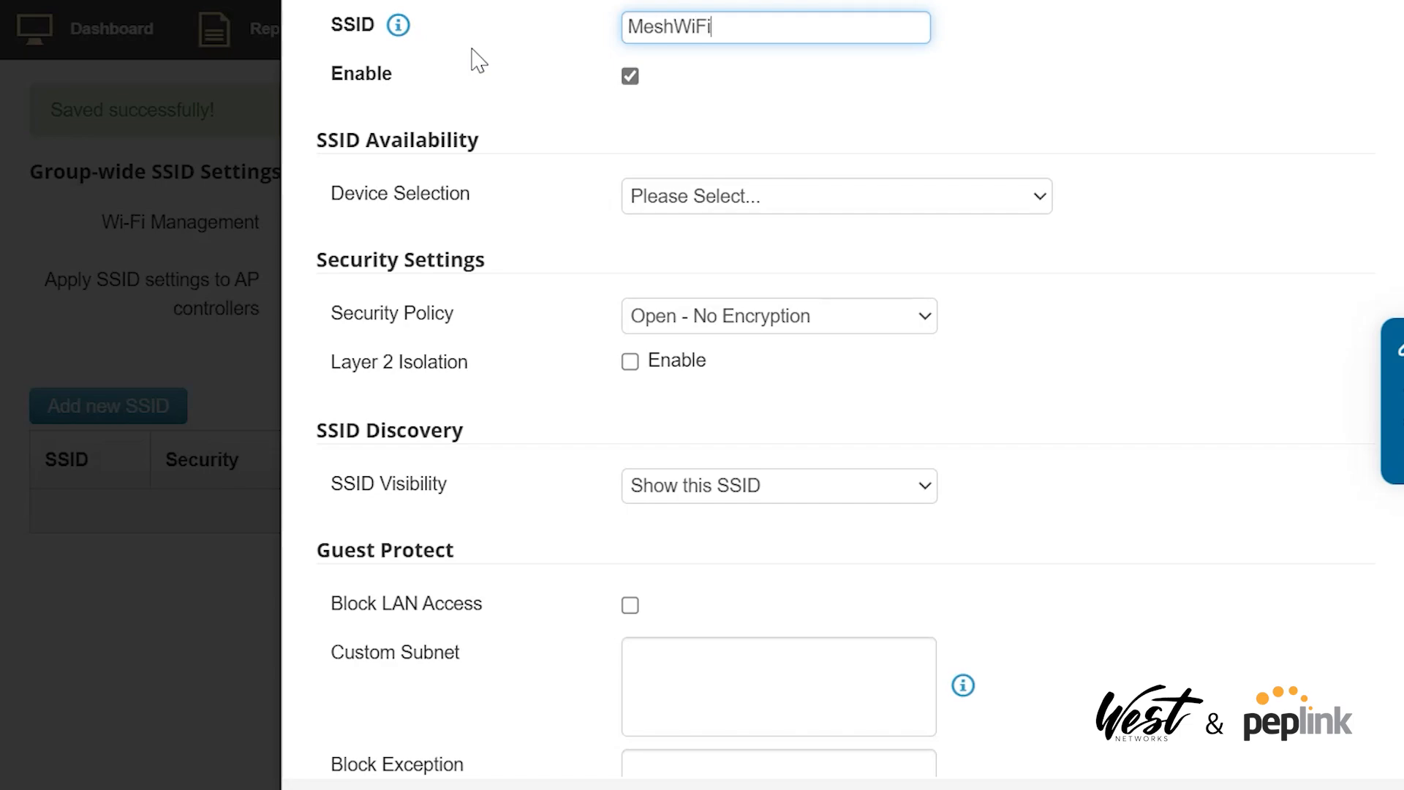
click(835, 196)
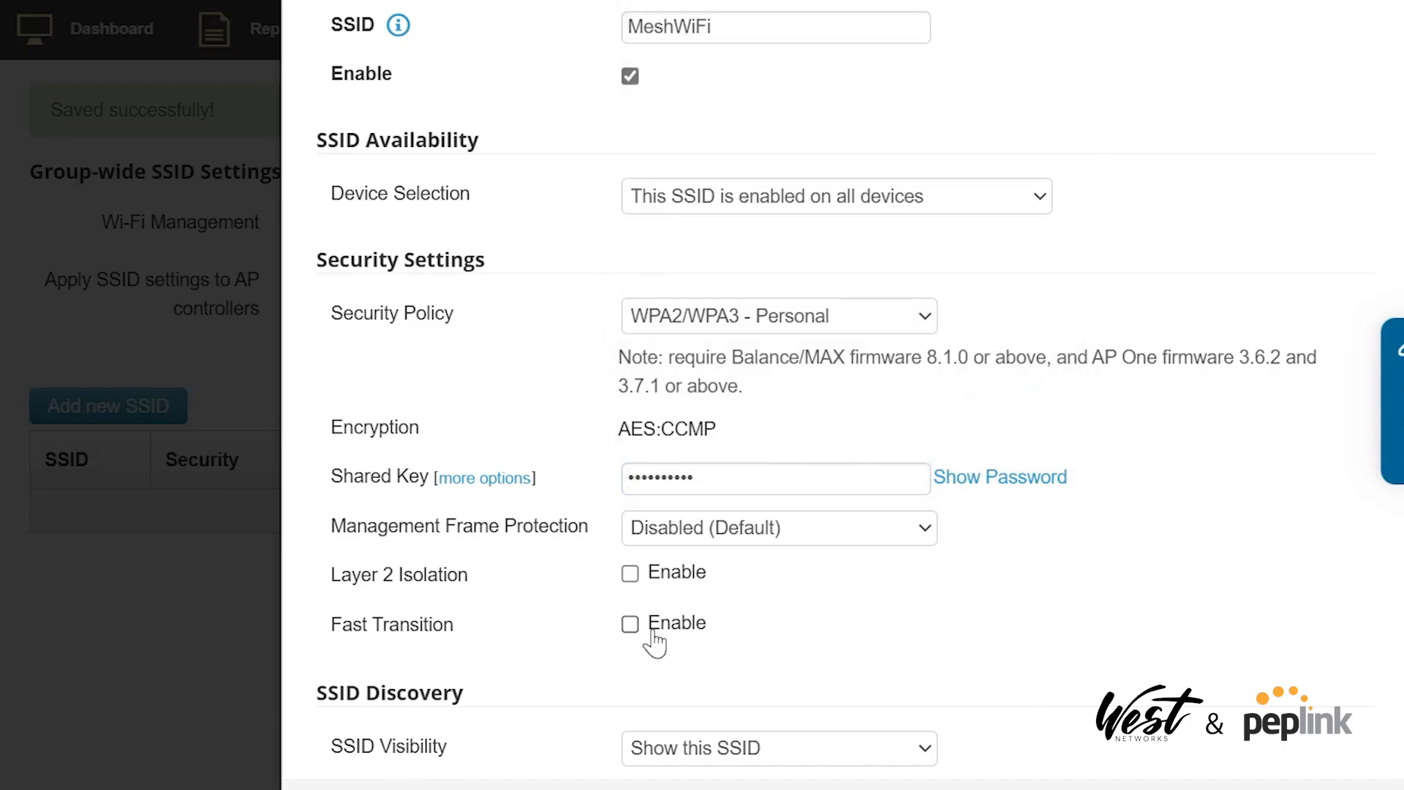
click(629, 623)
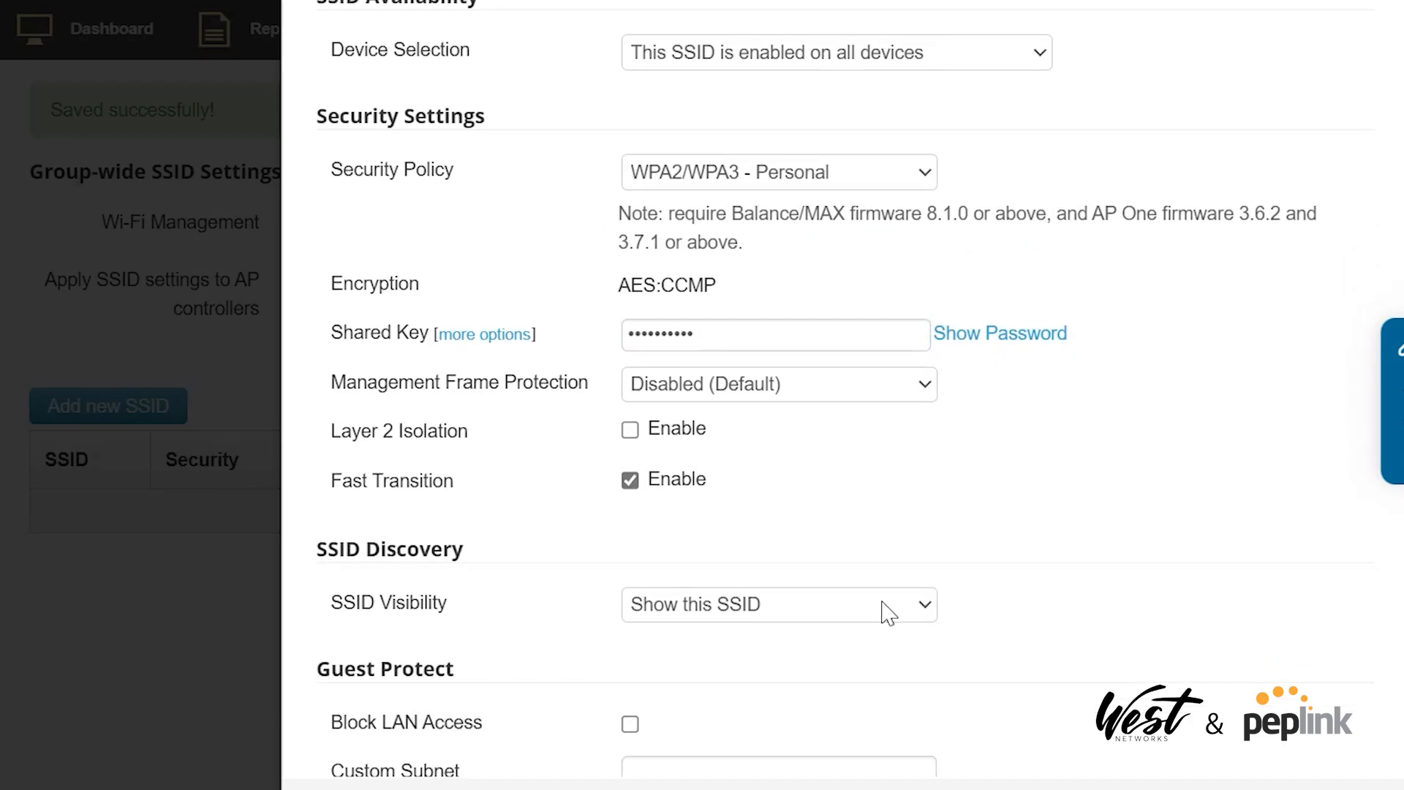
scroll(down, 3)
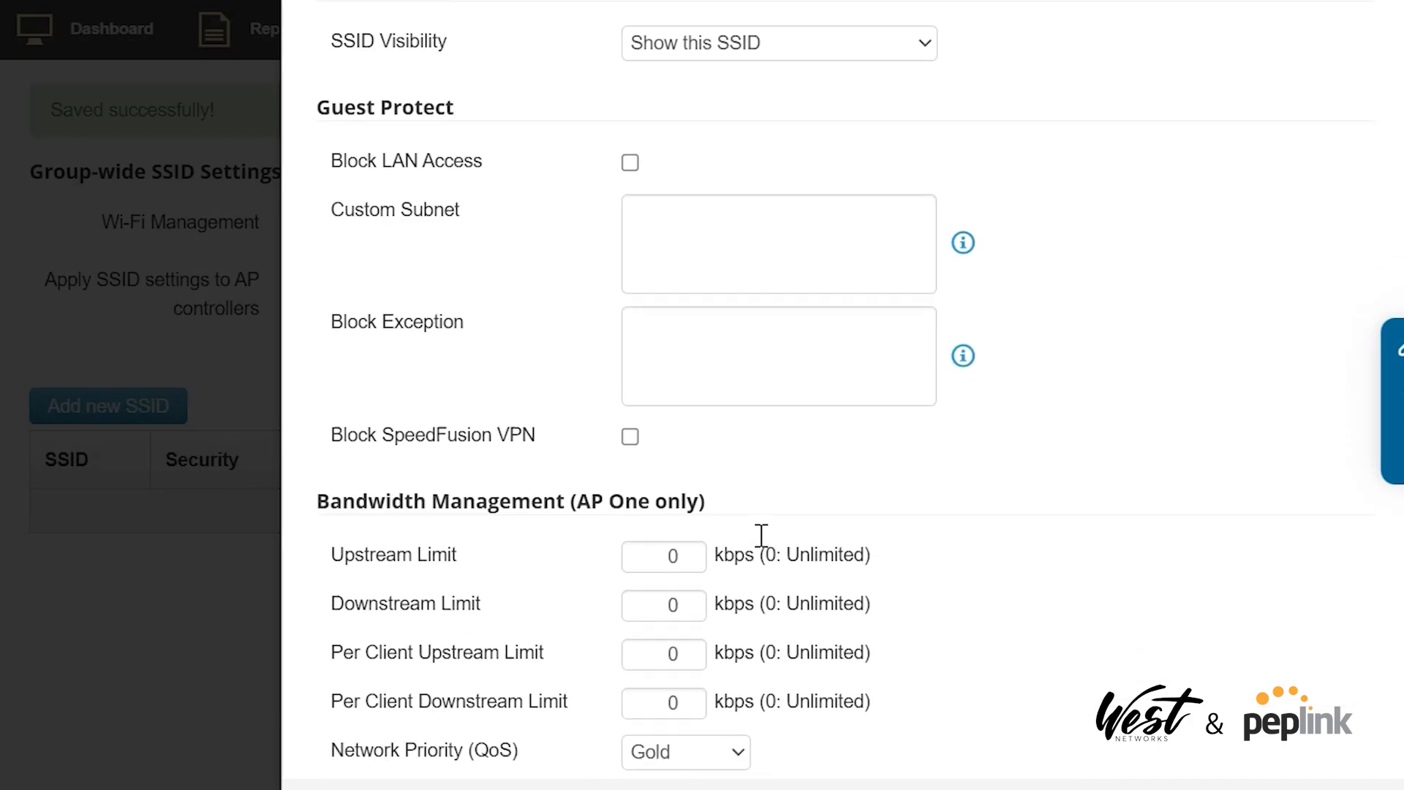
scroll(down, 3)
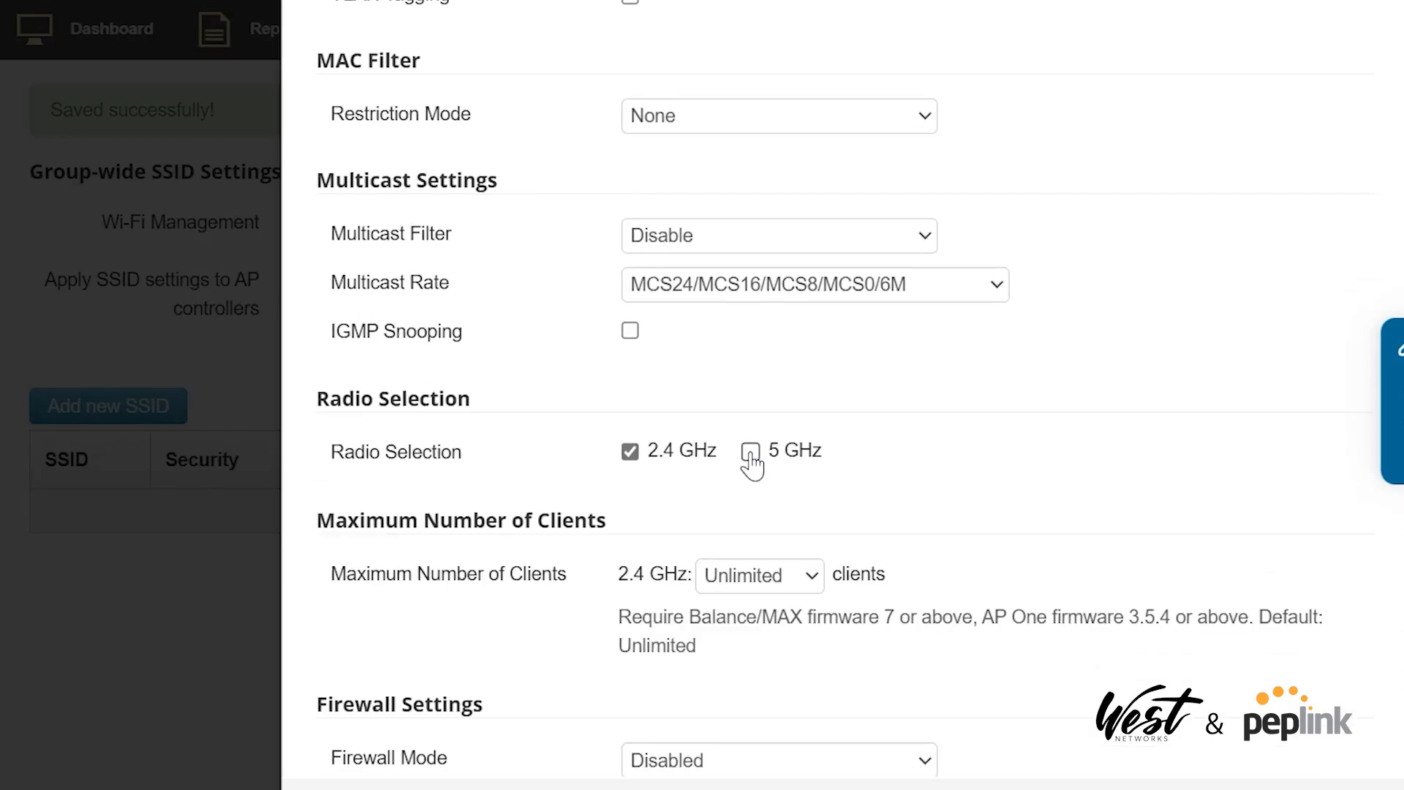
mouse_move(684, 496)
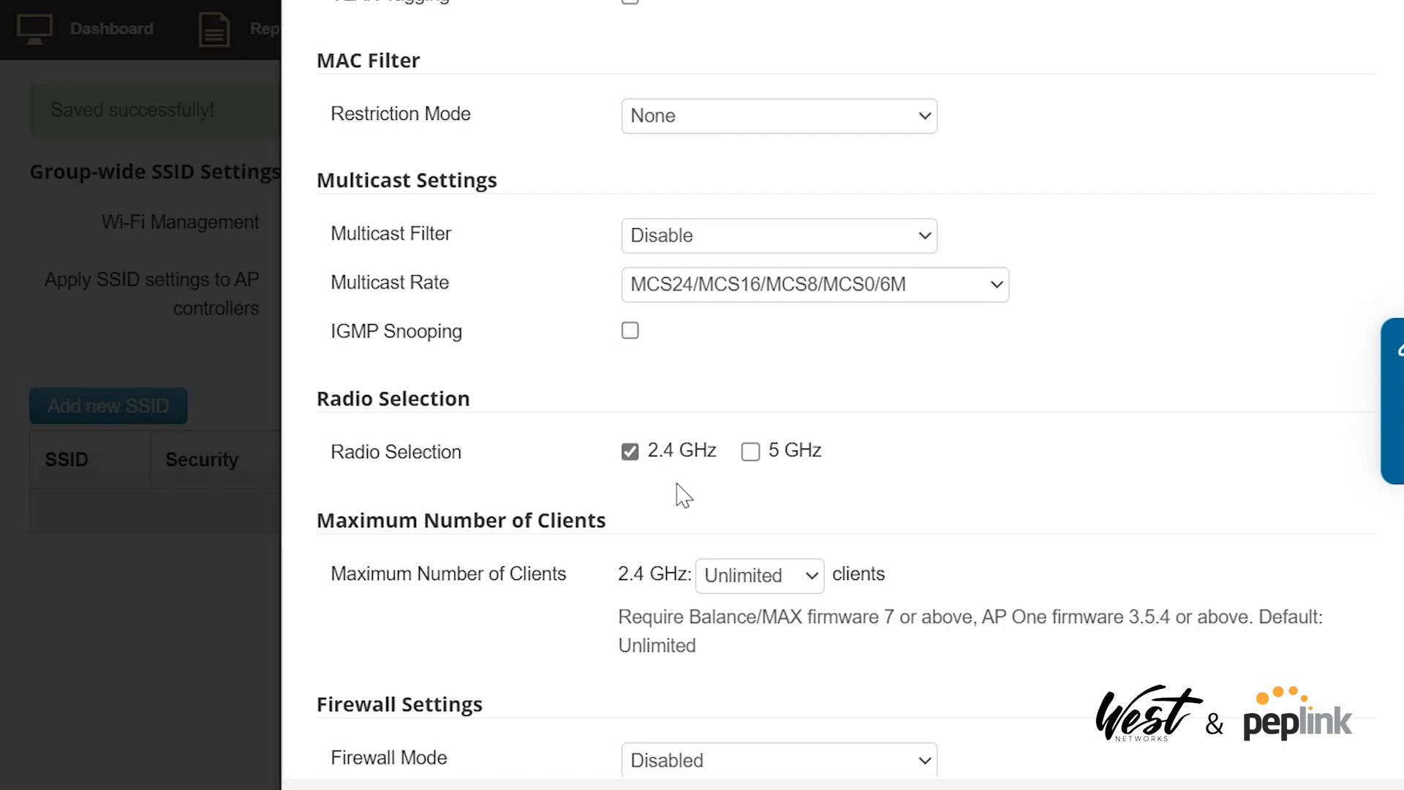
scroll(down, 3)
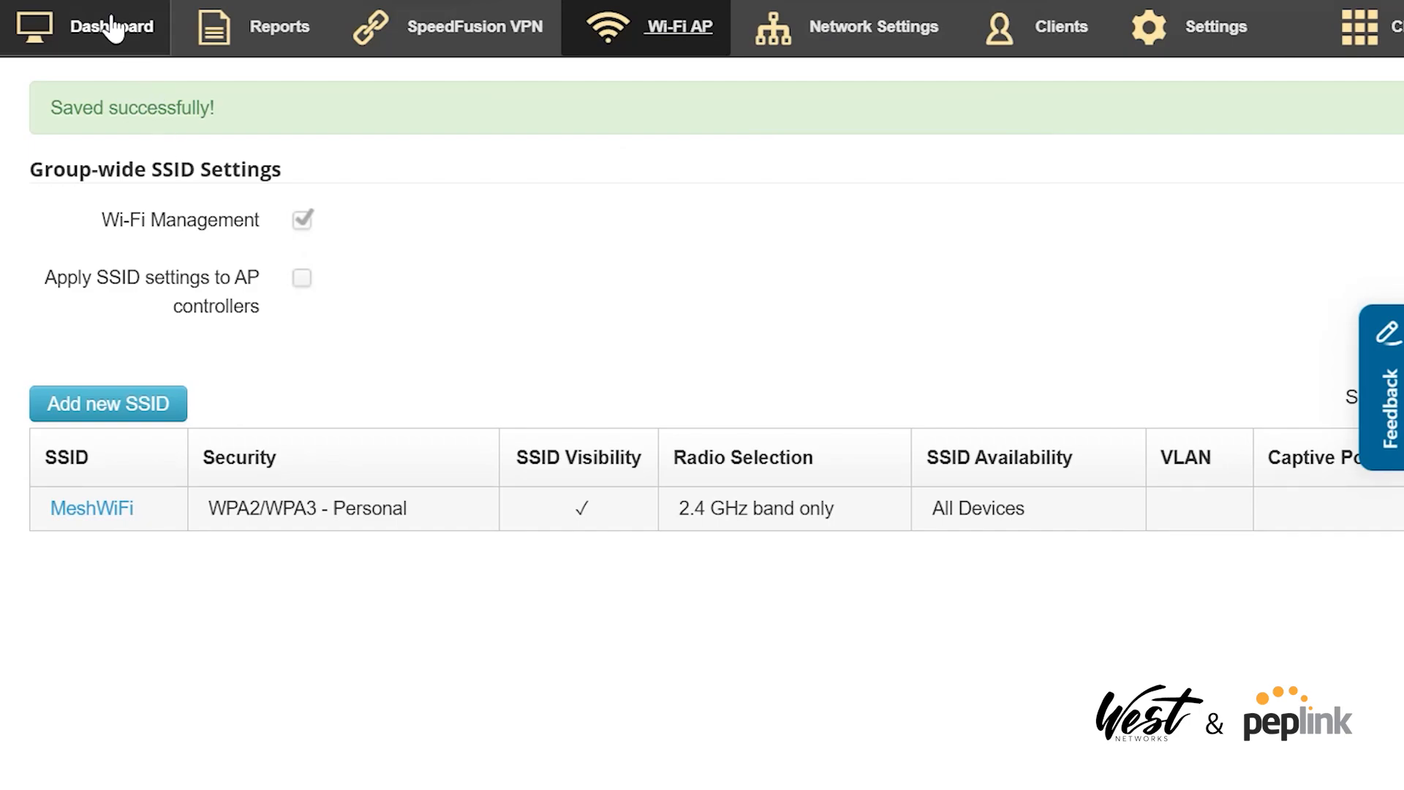
- From the Dashboard device list, open the details of AP_Pro_AX_ABE8
click(111, 26)
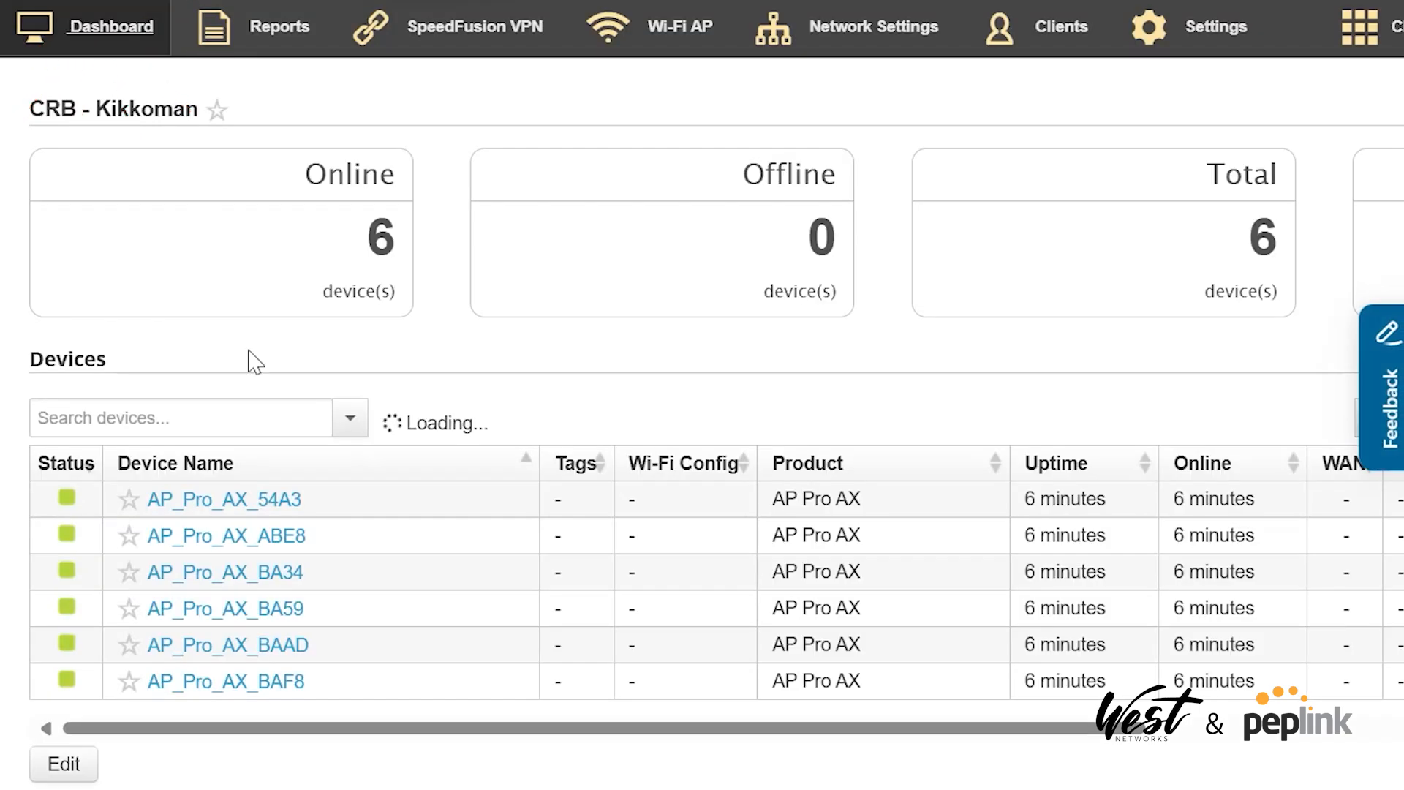
mouse_move(961, 729)
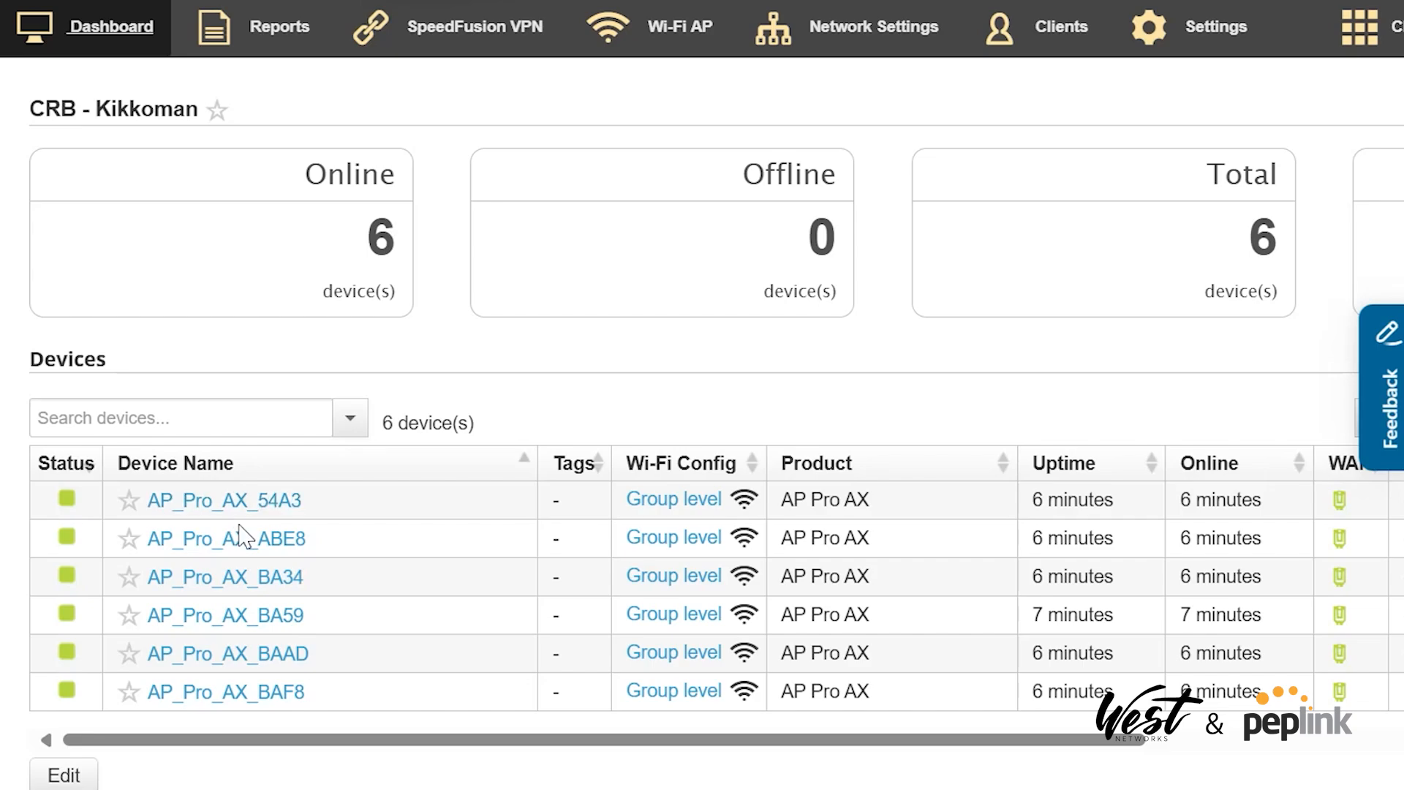
click(225, 501)
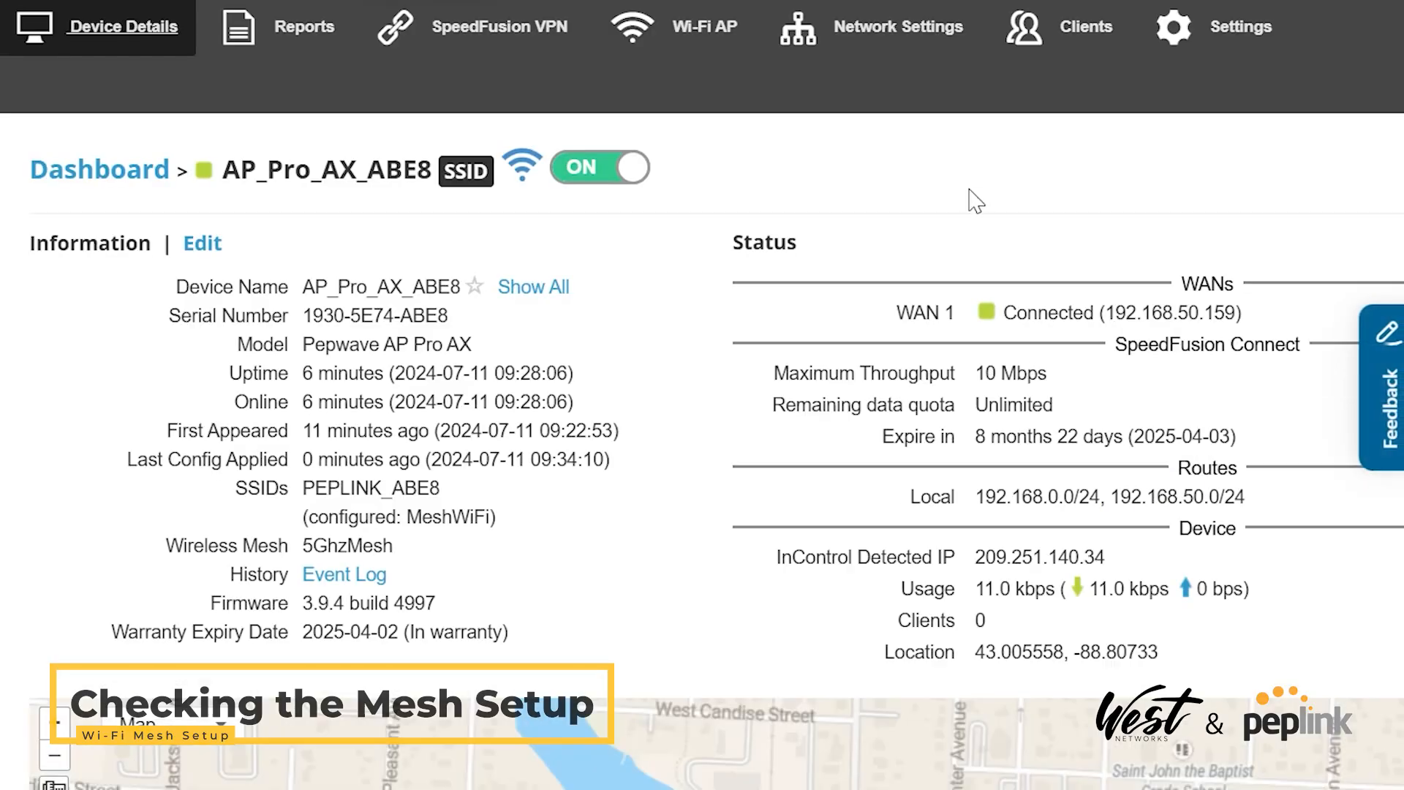
- After reviewing the applied MeshWiFi and 5GhzMesh config, launch the device's remote web admin
click(705, 26)
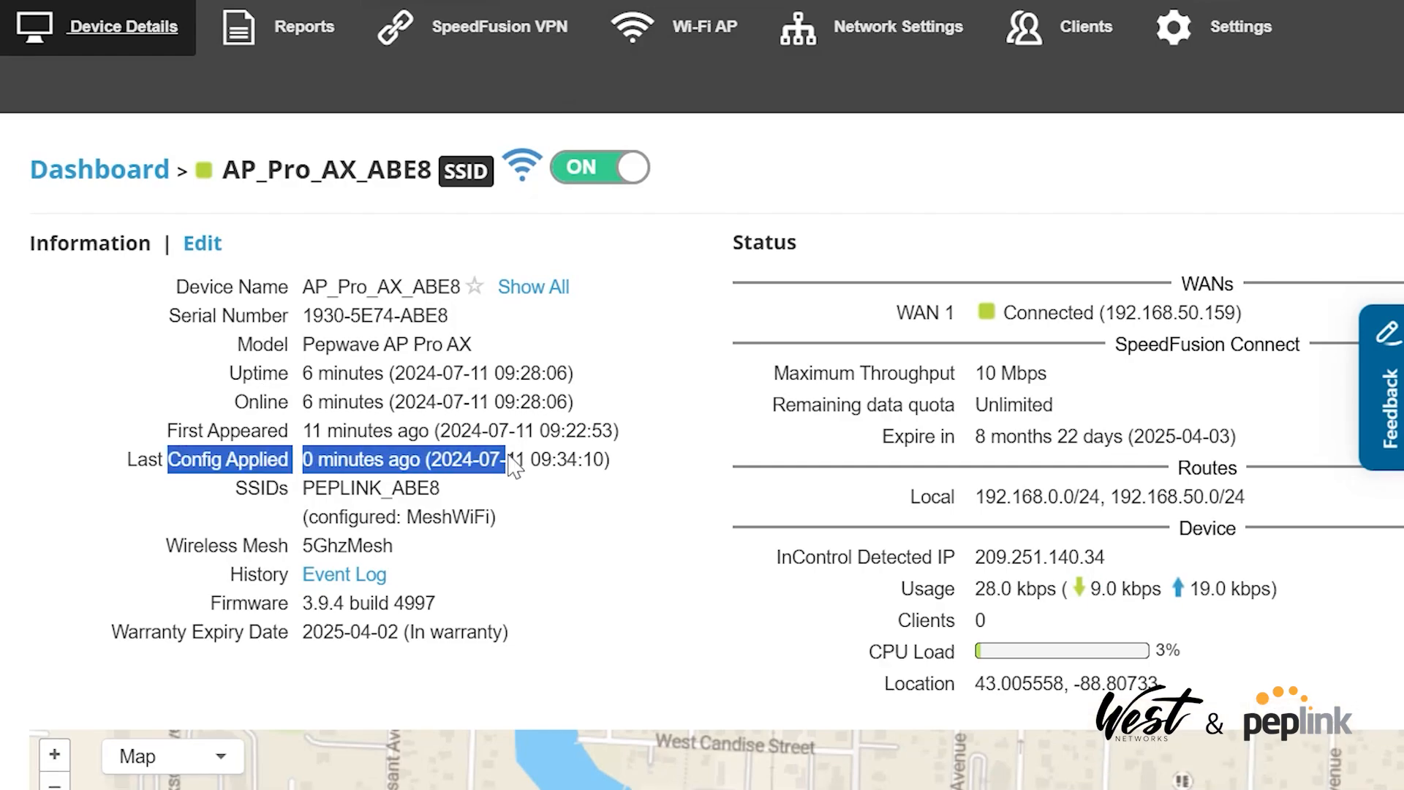
click(705, 26)
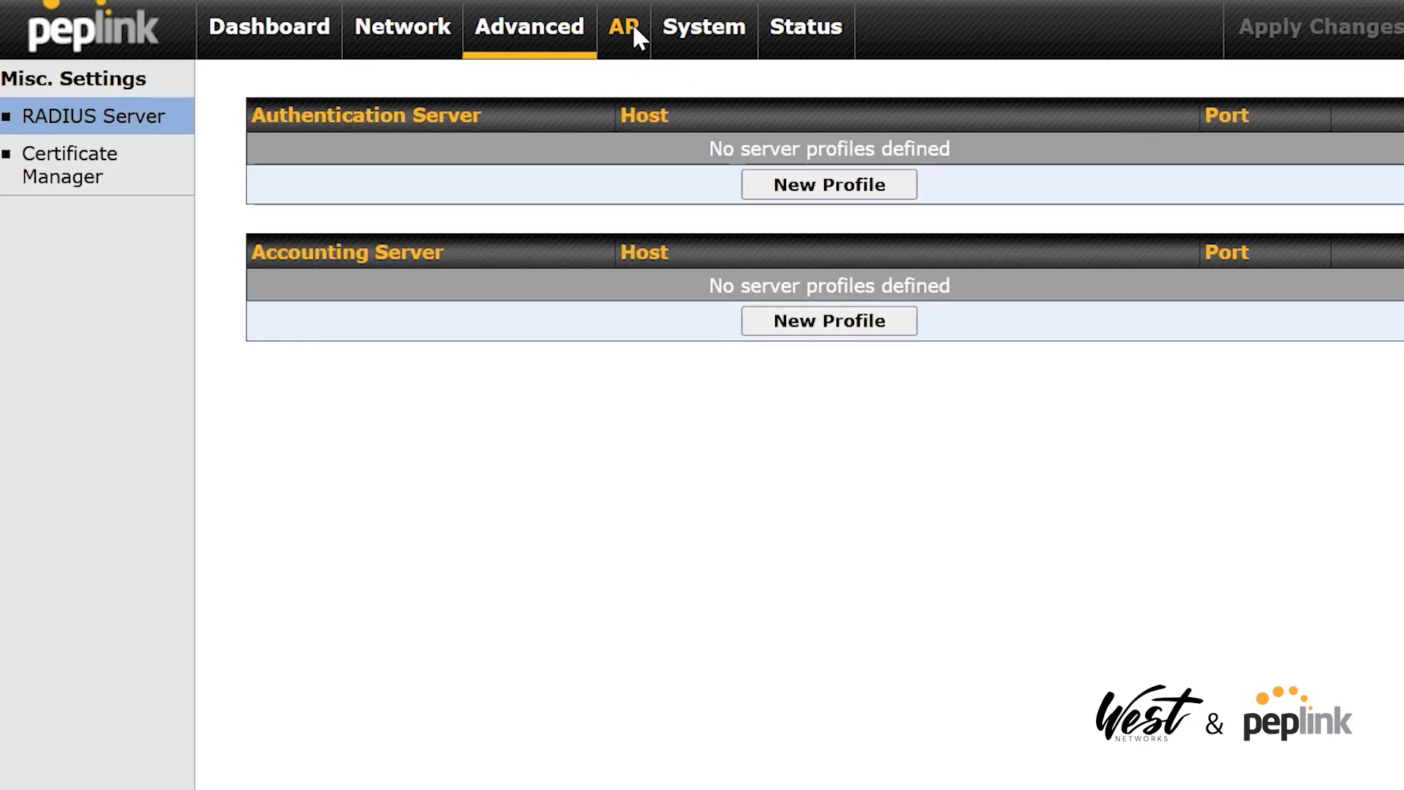
- Check Wireless SSID, Wireless Mesh and radio Settings under AP, then view Mesh / WDS status
click(625, 27)
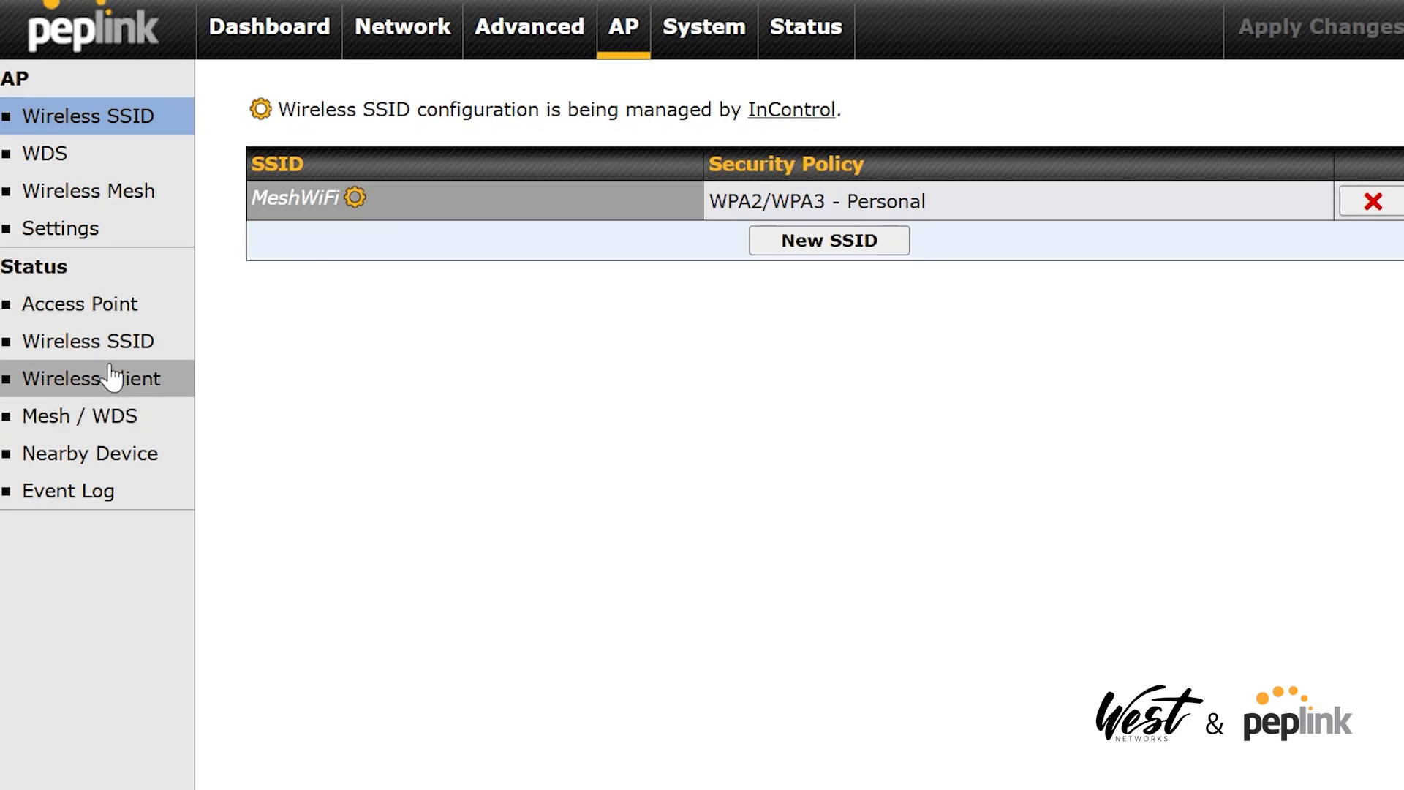
click(89, 190)
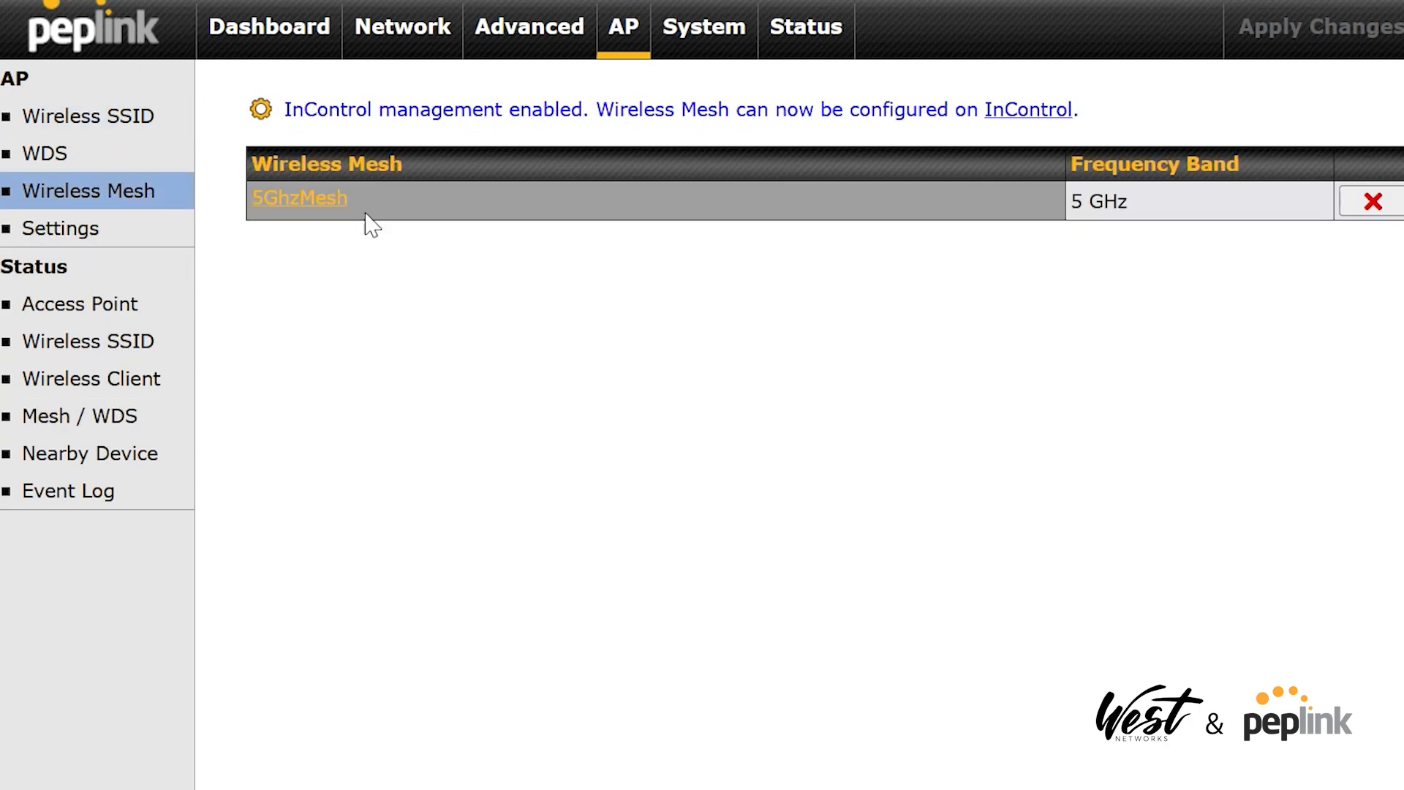
mouse_move(135, 266)
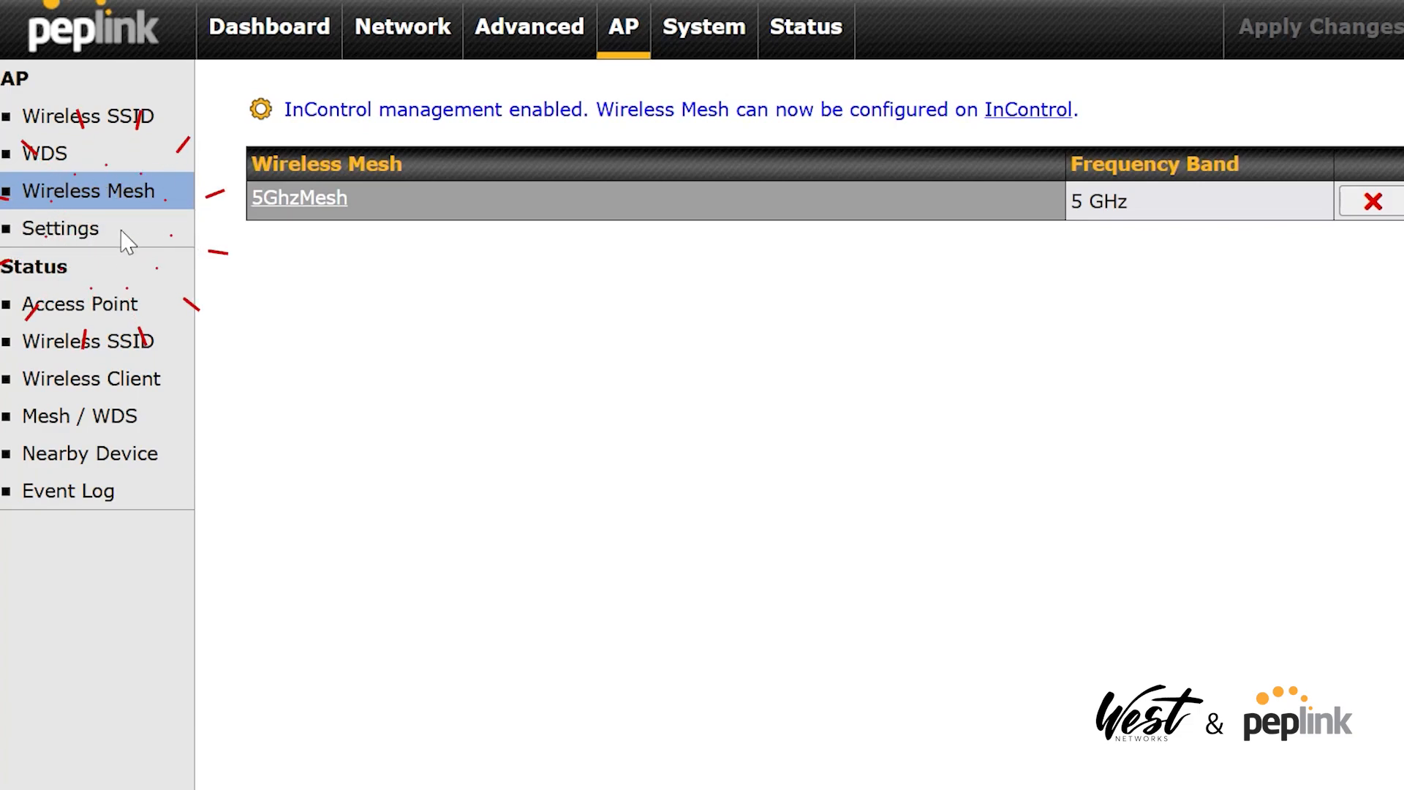
click(59, 228)
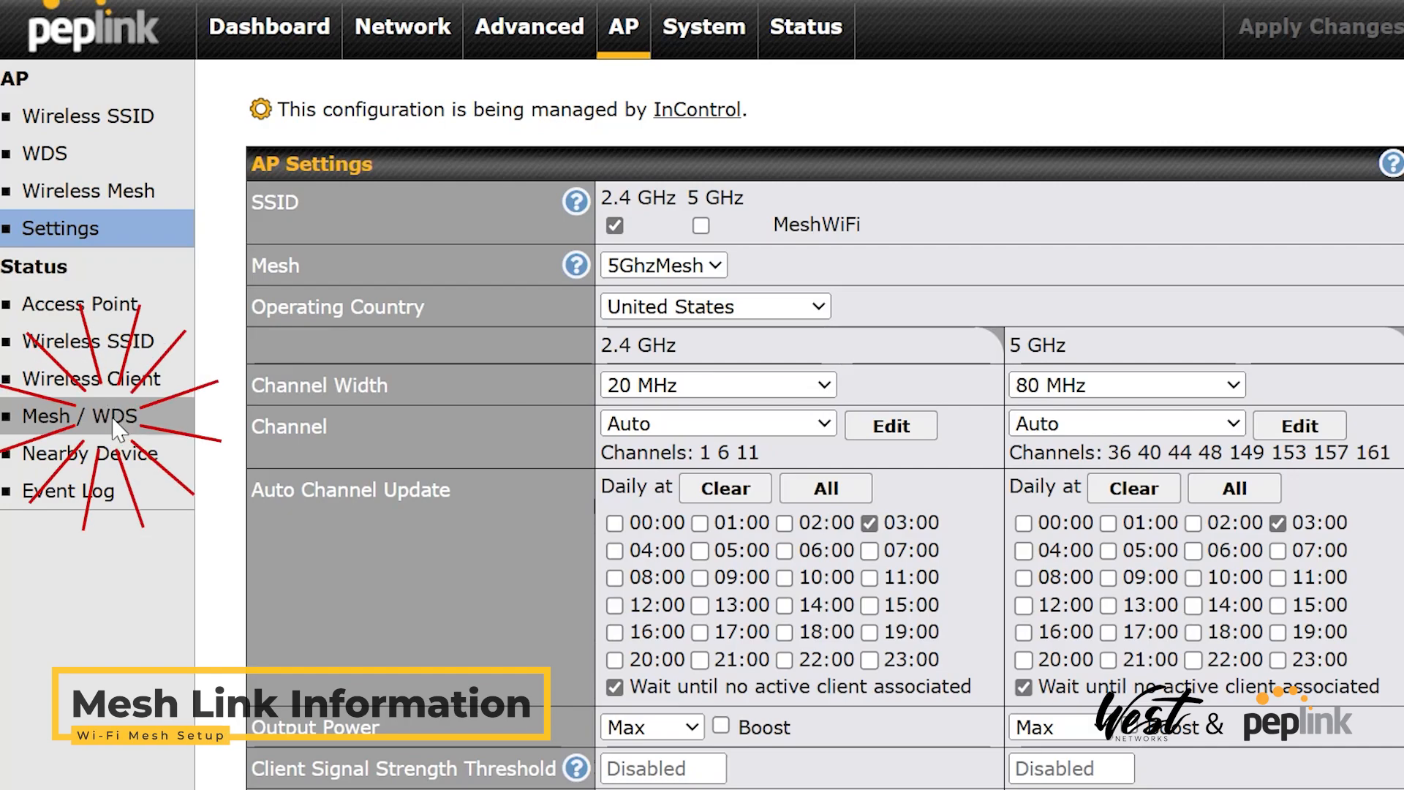
click(79, 416)
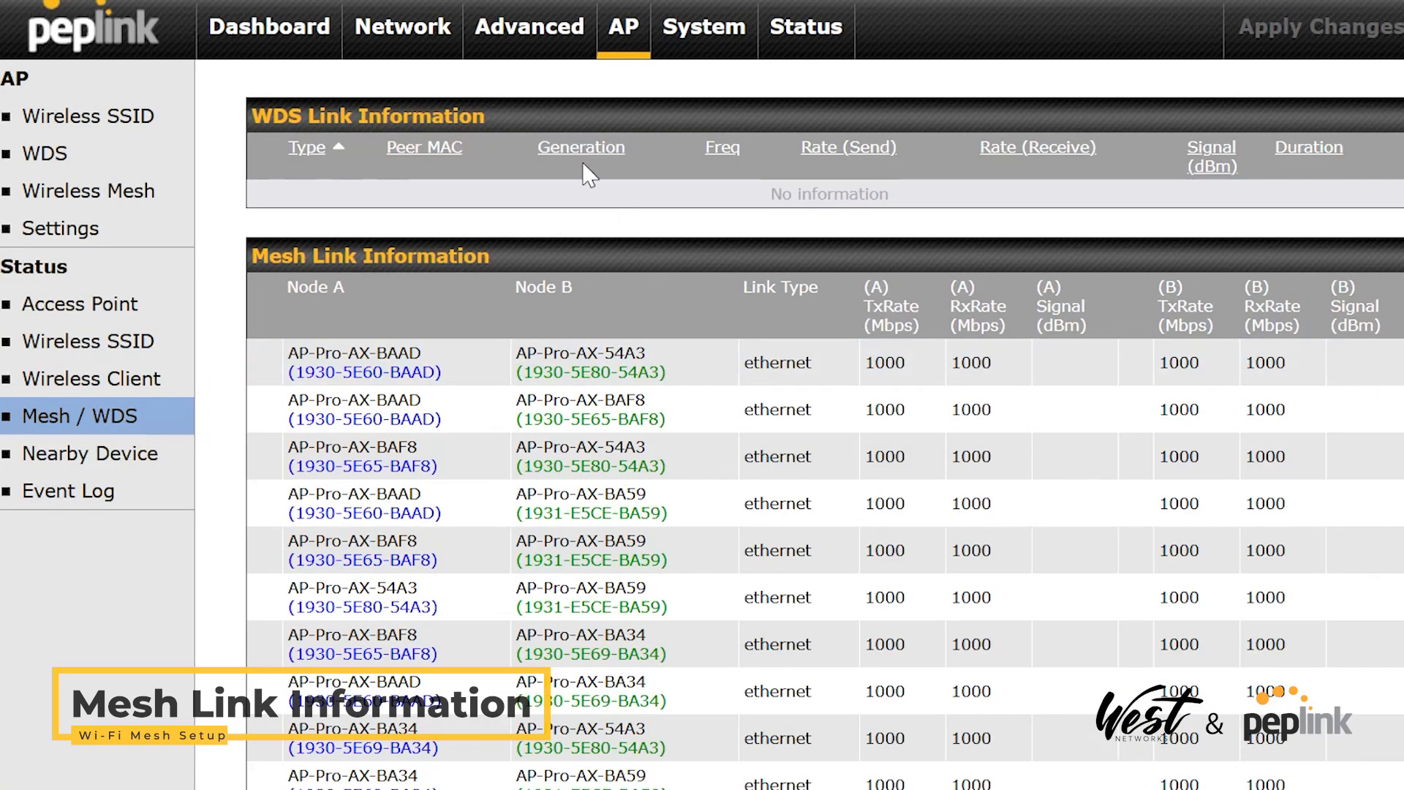
scroll(down, 3)
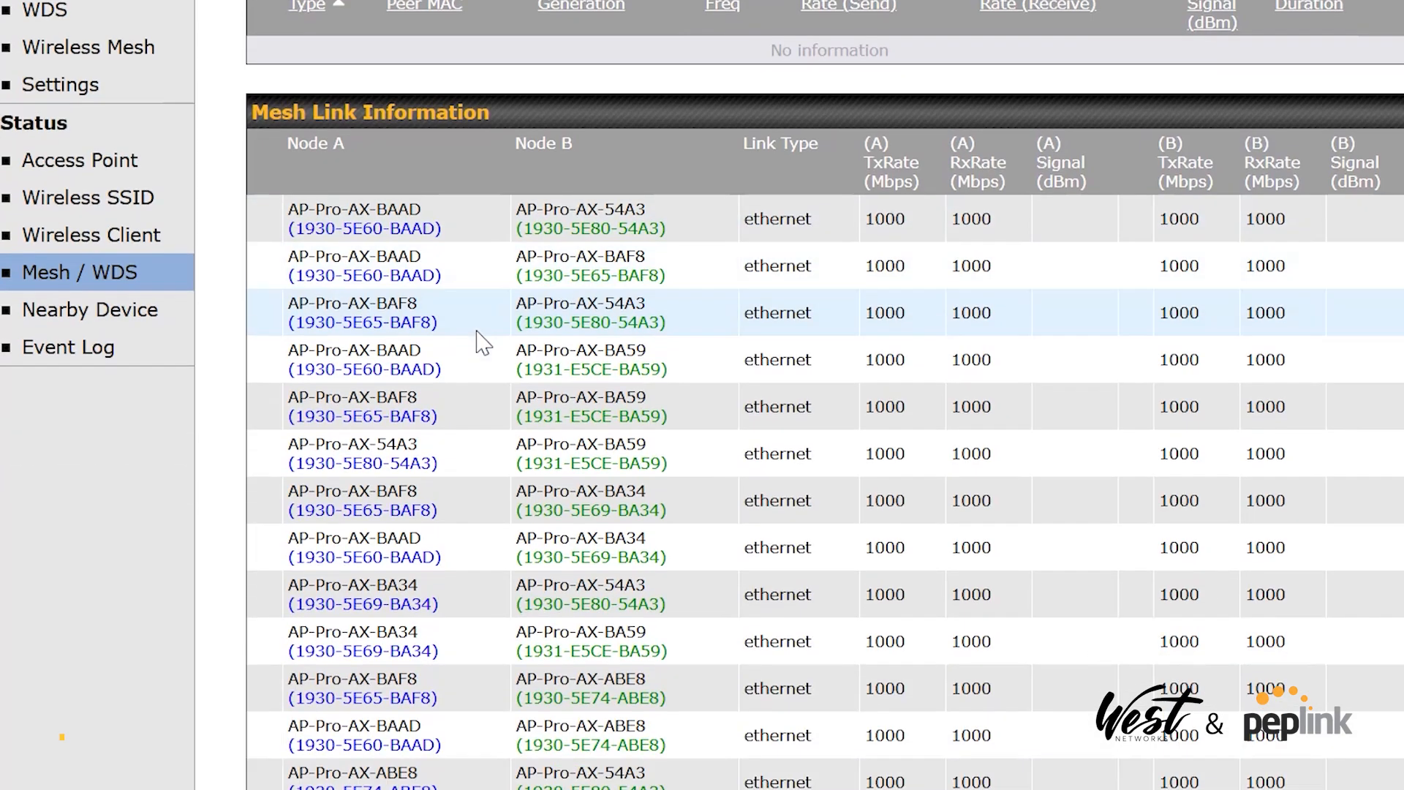
scroll(down, 3)
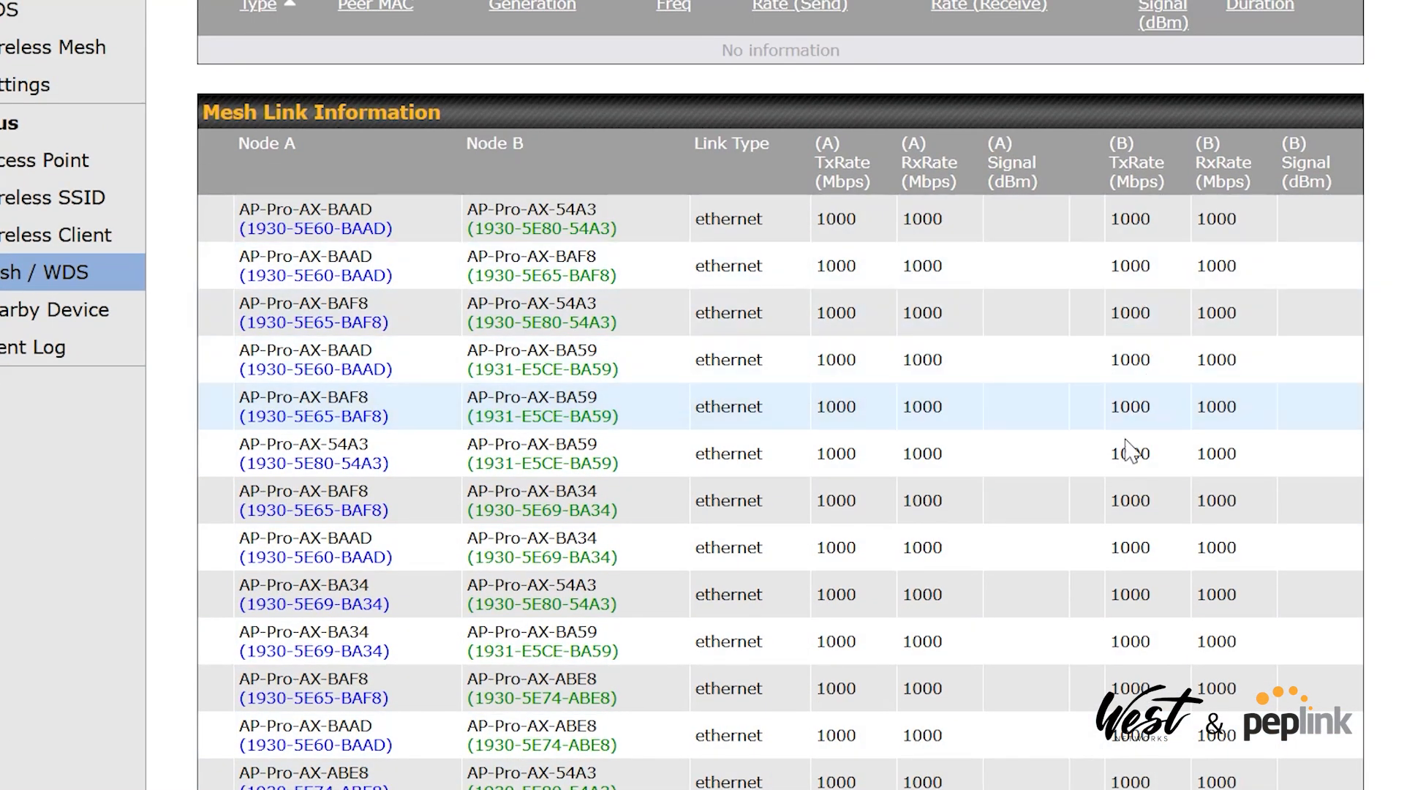
scroll(up, 3)
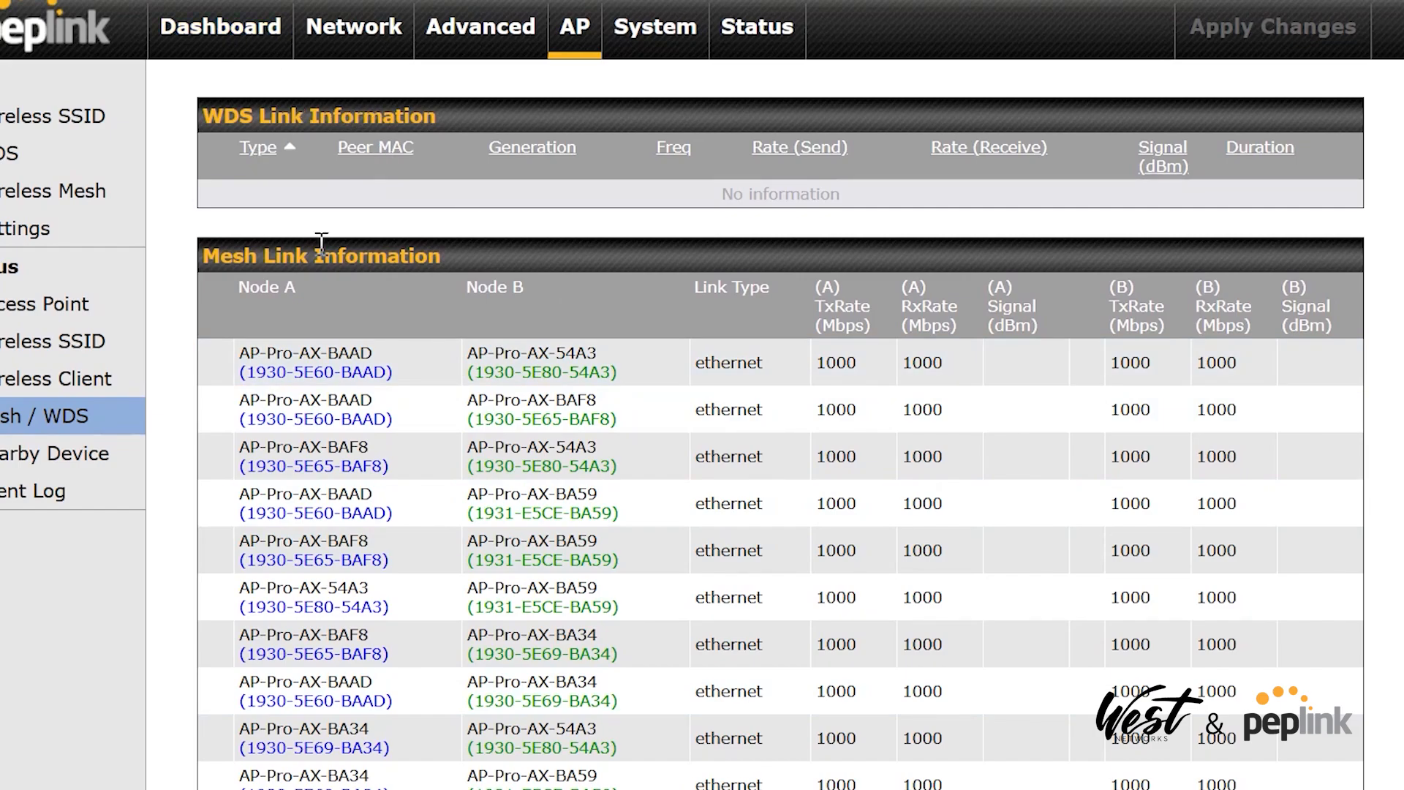
scroll(down, 3)
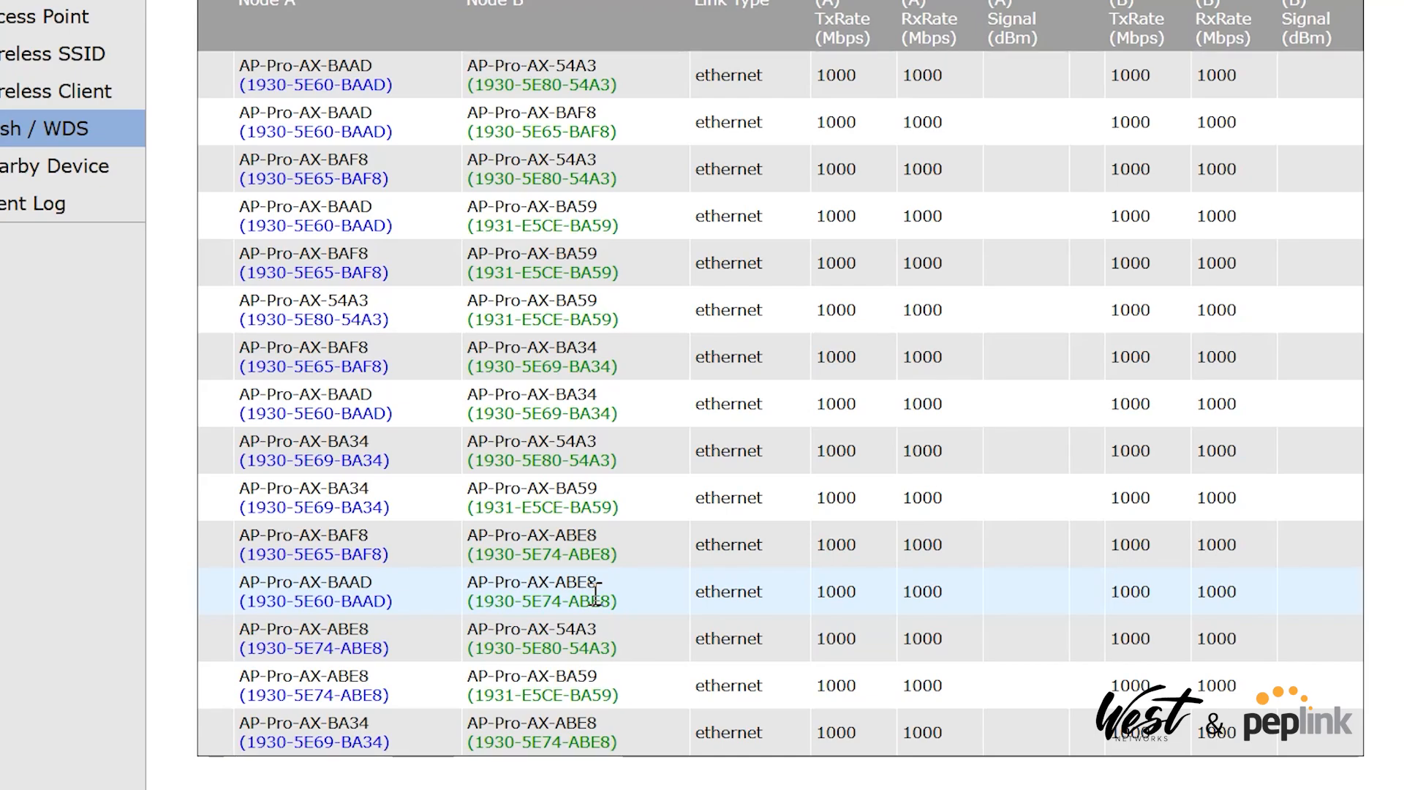
mouse_move(573, 544)
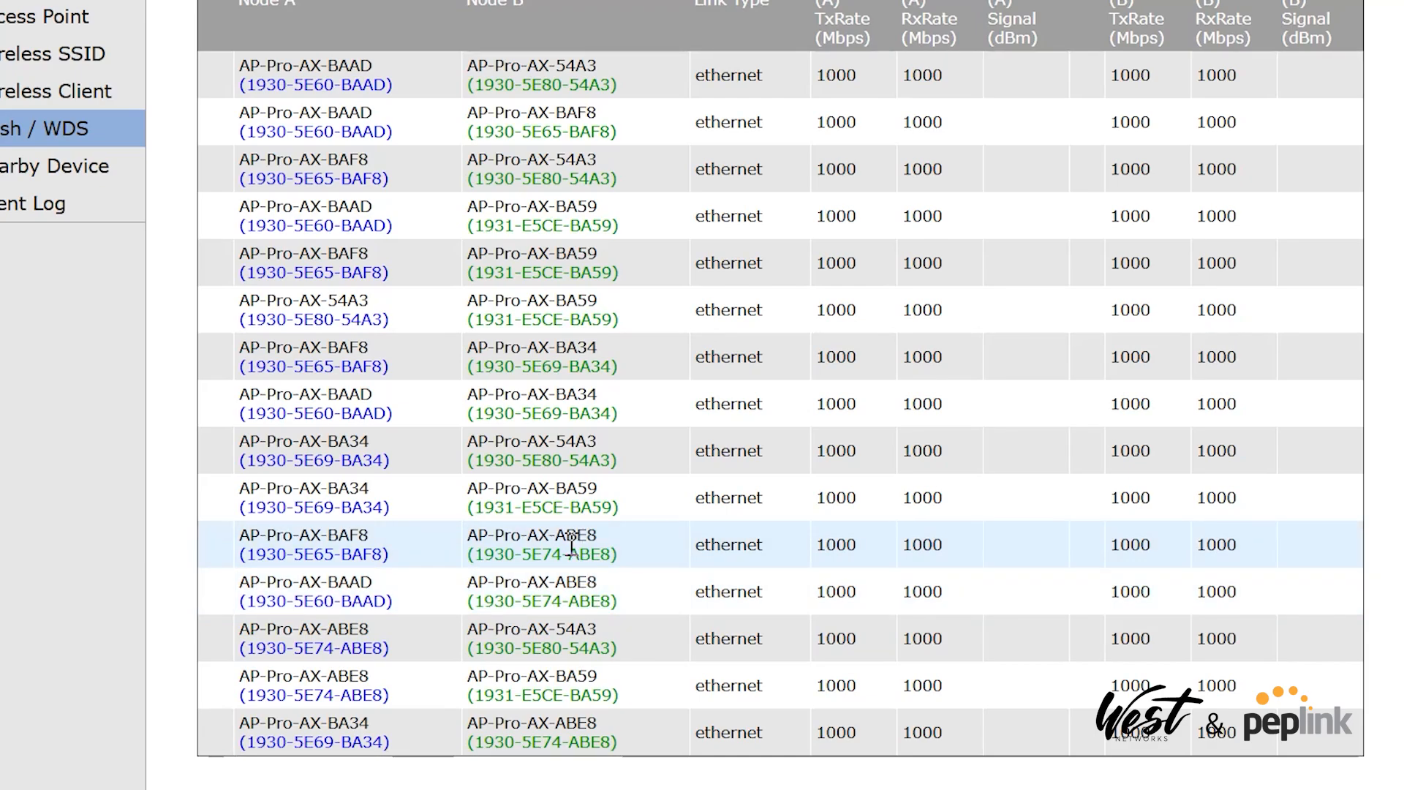
scroll(up, 3)
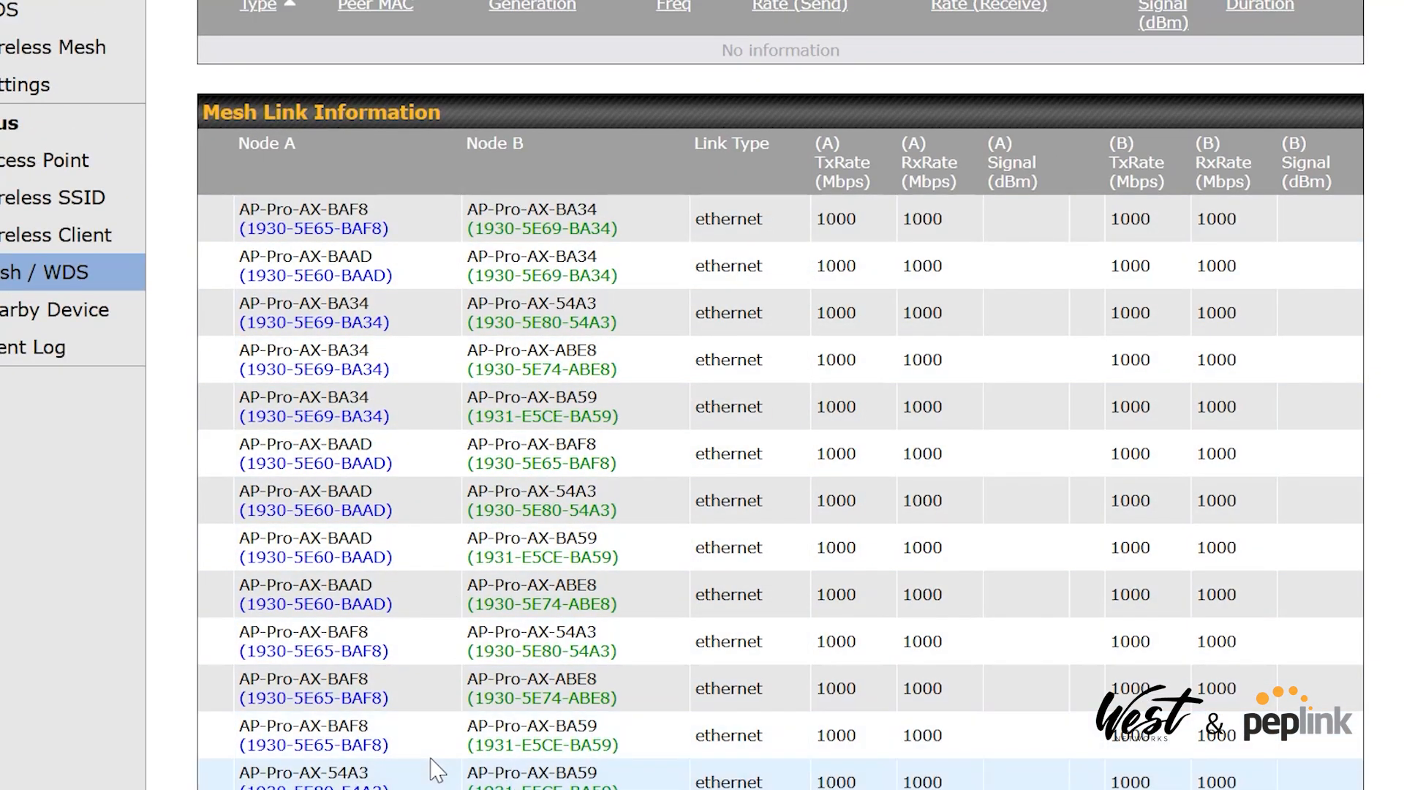
scroll(up, 3)
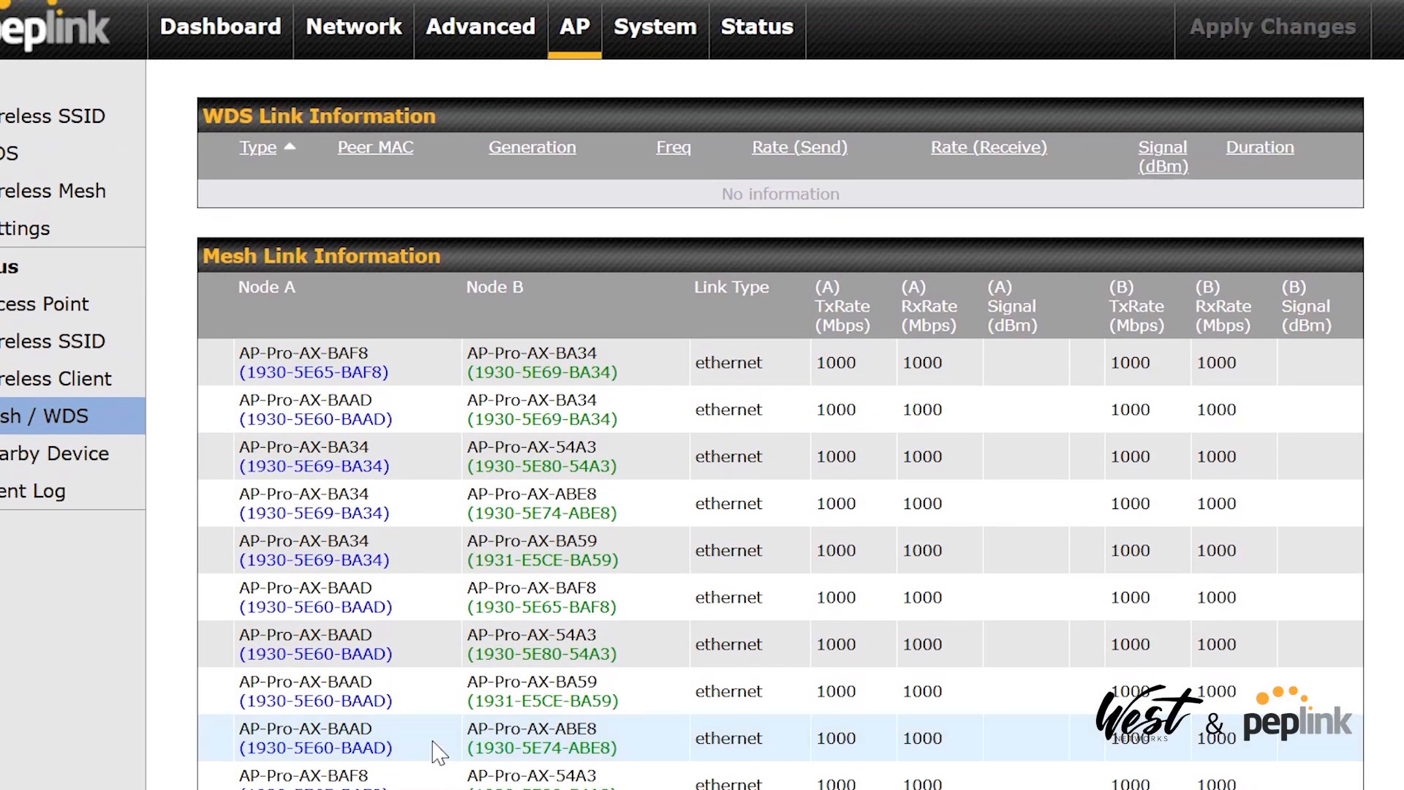